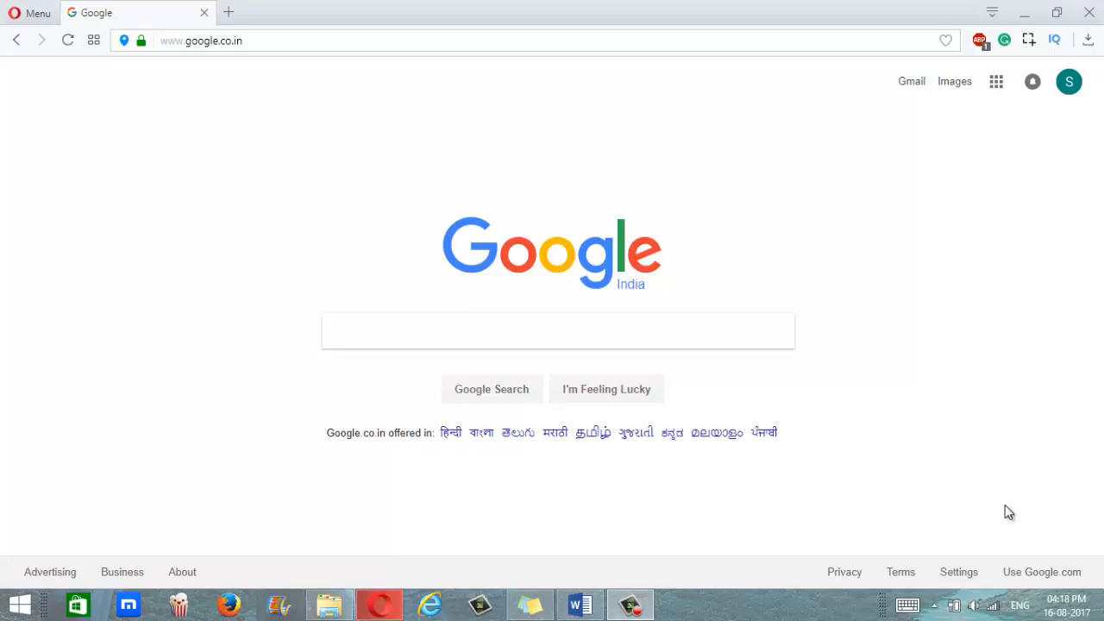
mouse_move(675, 35)
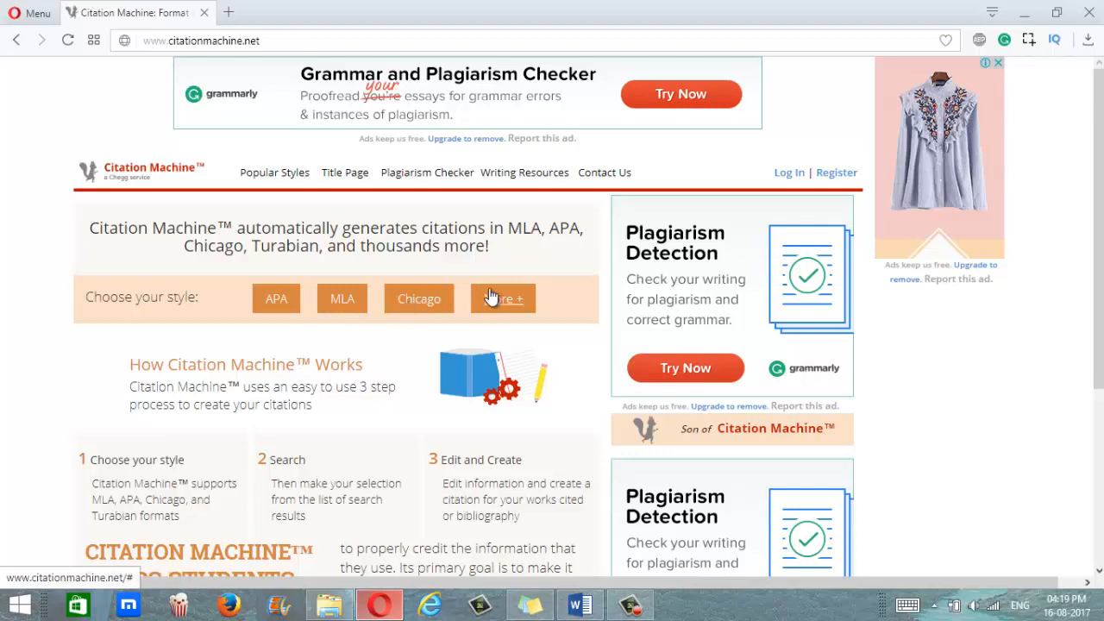
click(502, 299)
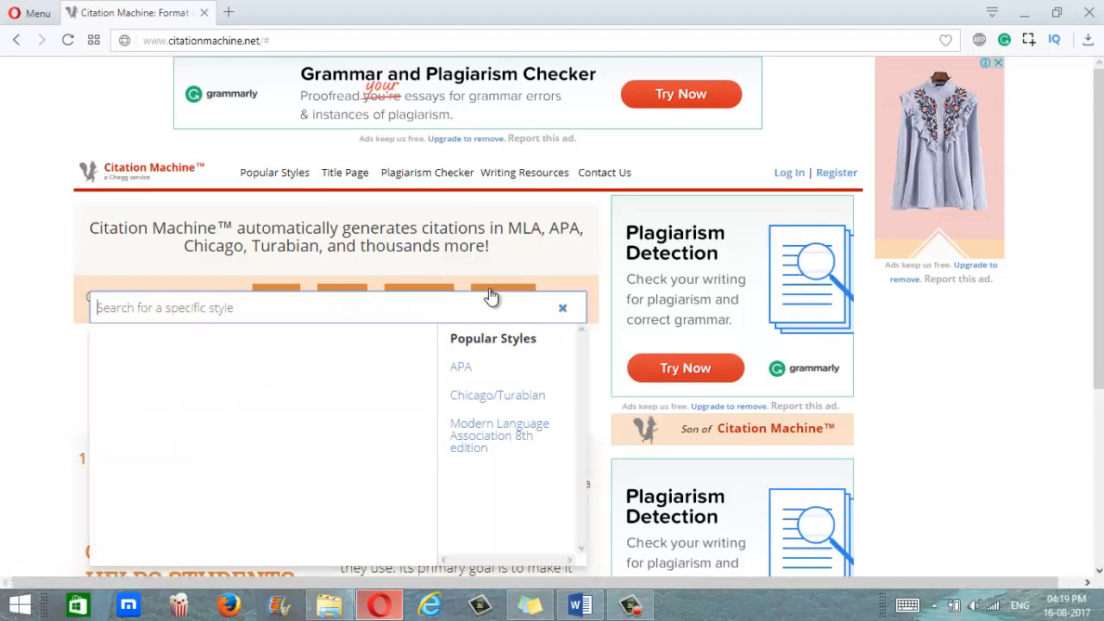
click(336, 307)
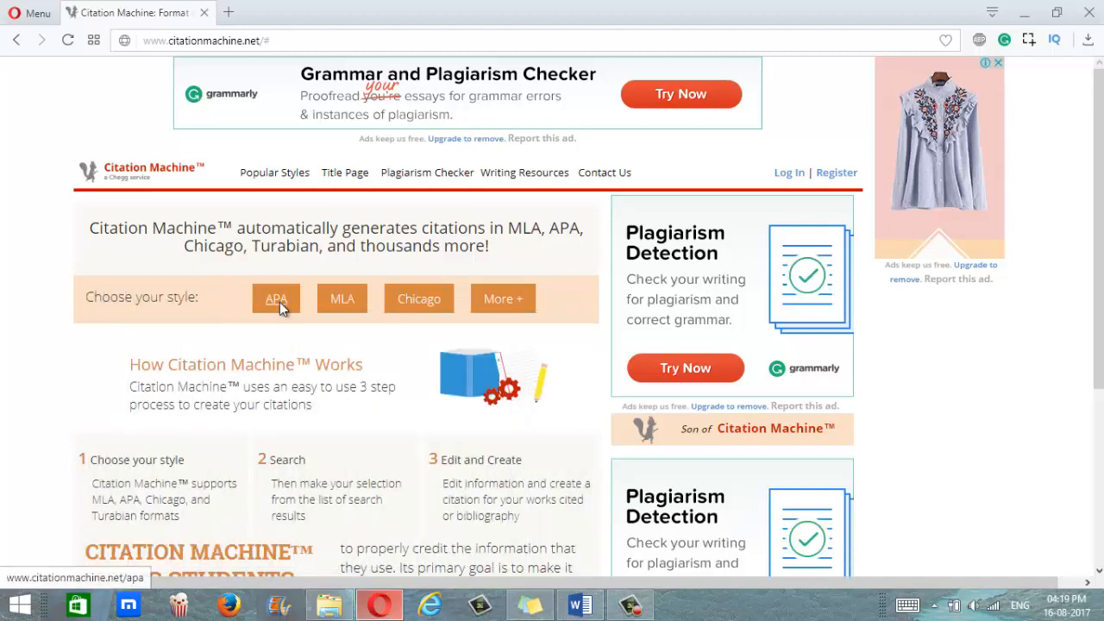
Choose the APA citation style and open the Book source type.
click(276, 297)
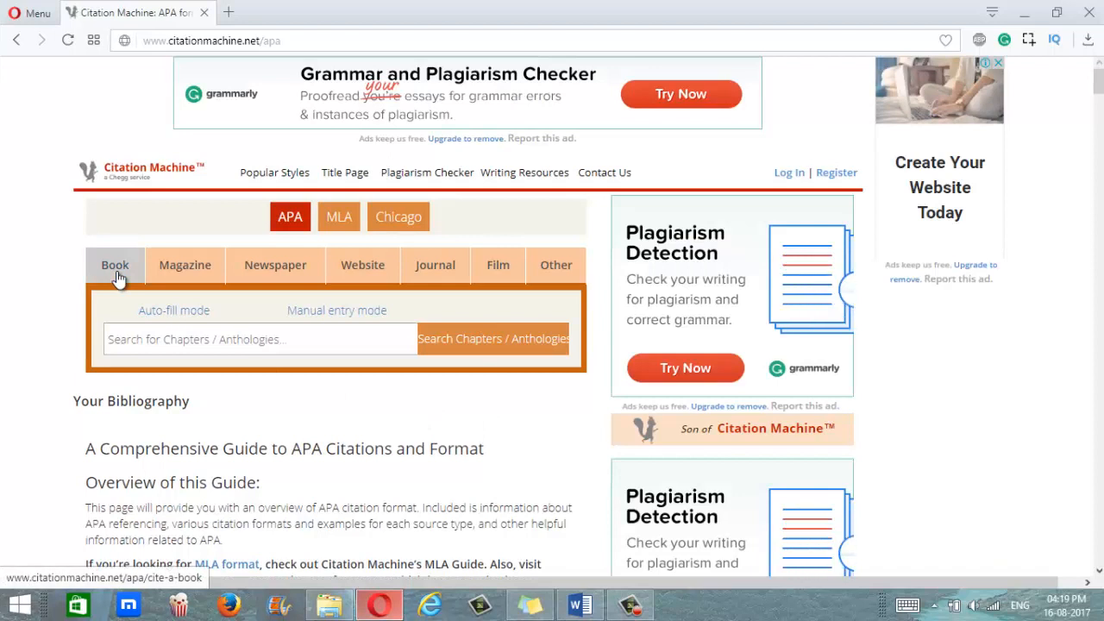
mouse_move(76, 260)
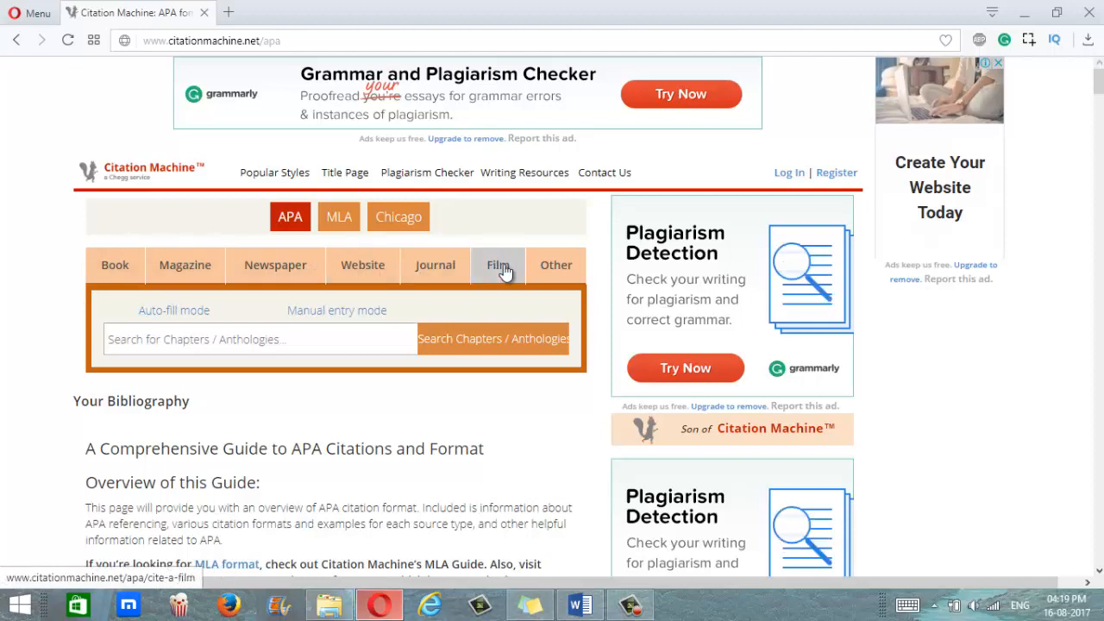
mouse_move(115, 265)
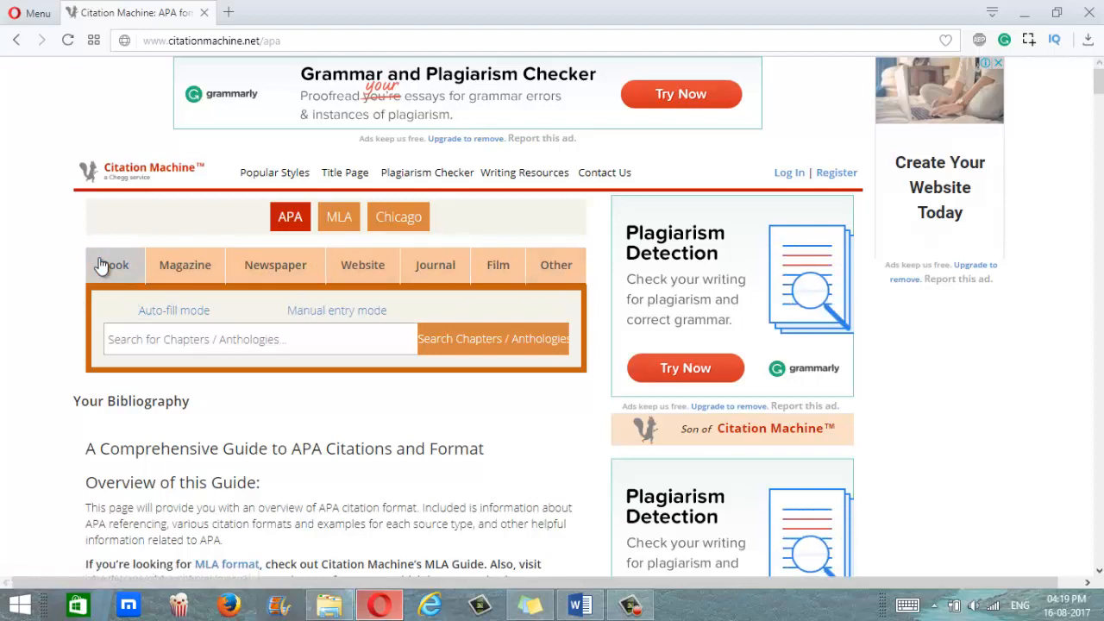
click(113, 265)
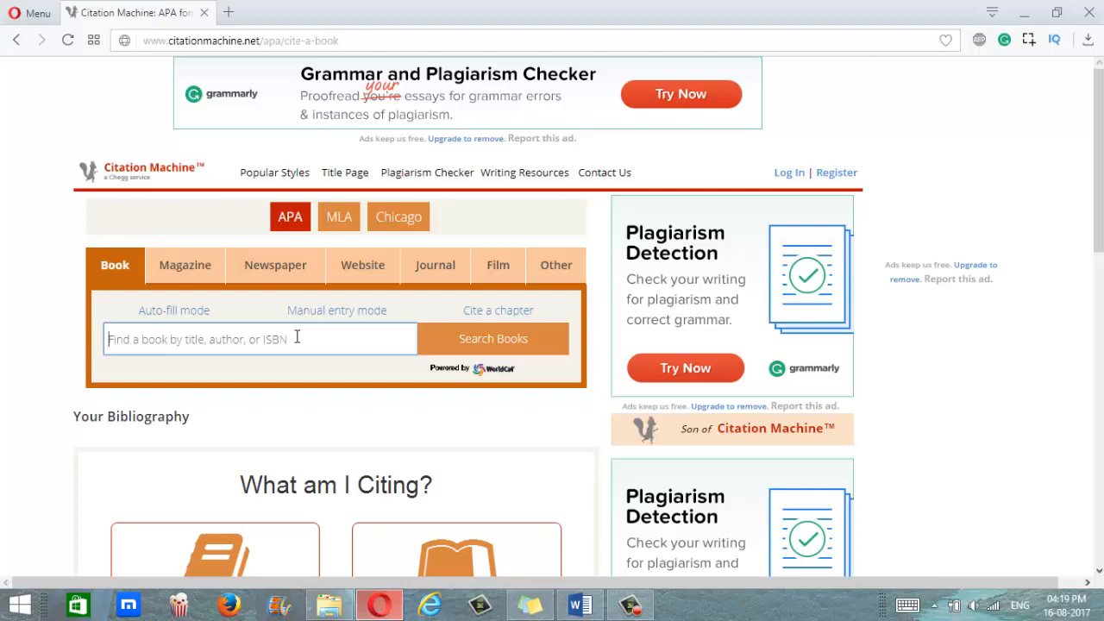
Search books for 'The Arthashastra', picked from the 'The Art' suggestions.
text(The Art)
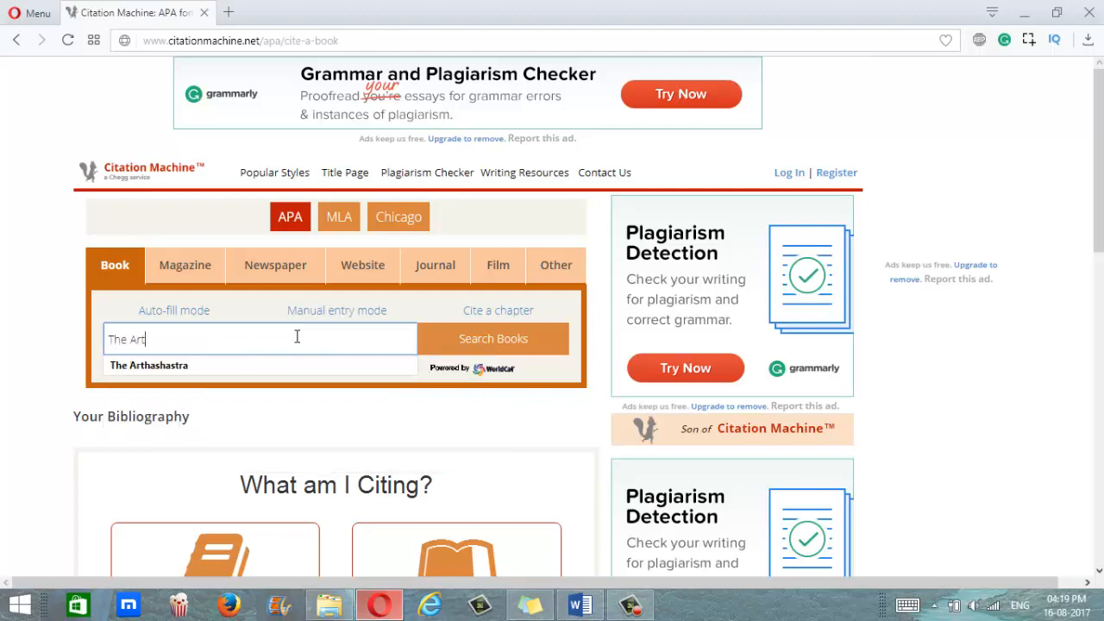
click(149, 365)
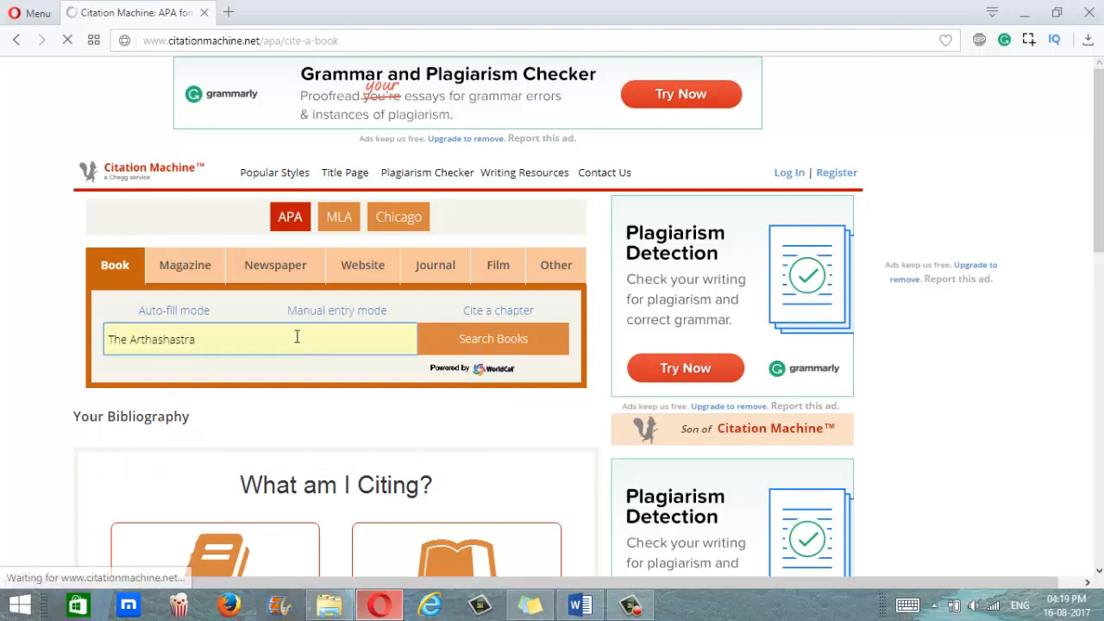
click(493, 338)
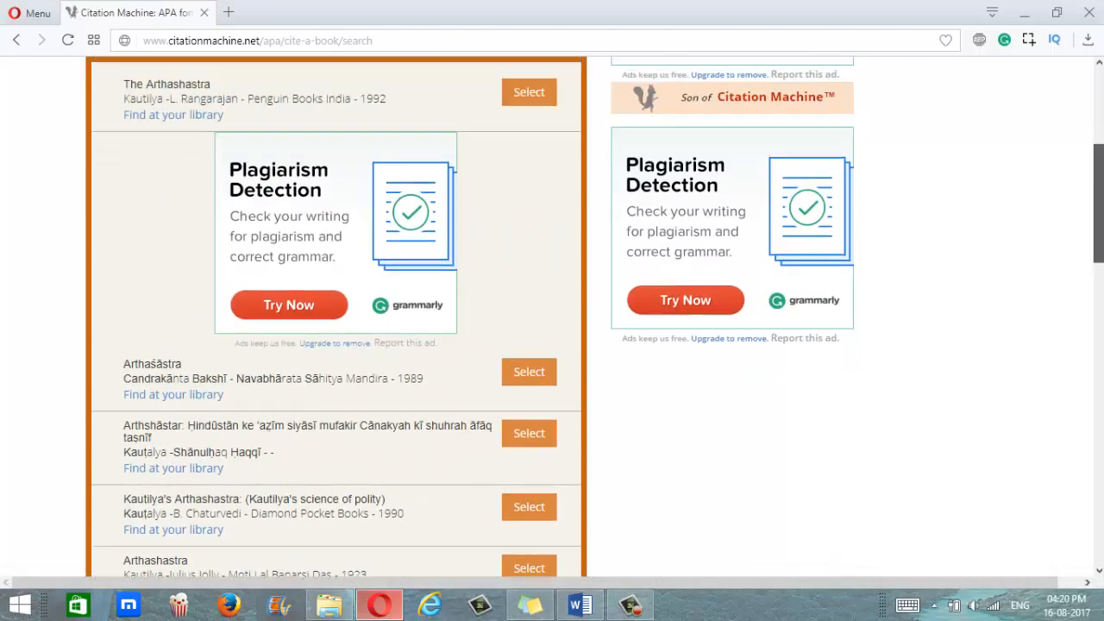
scroll(up, 3)
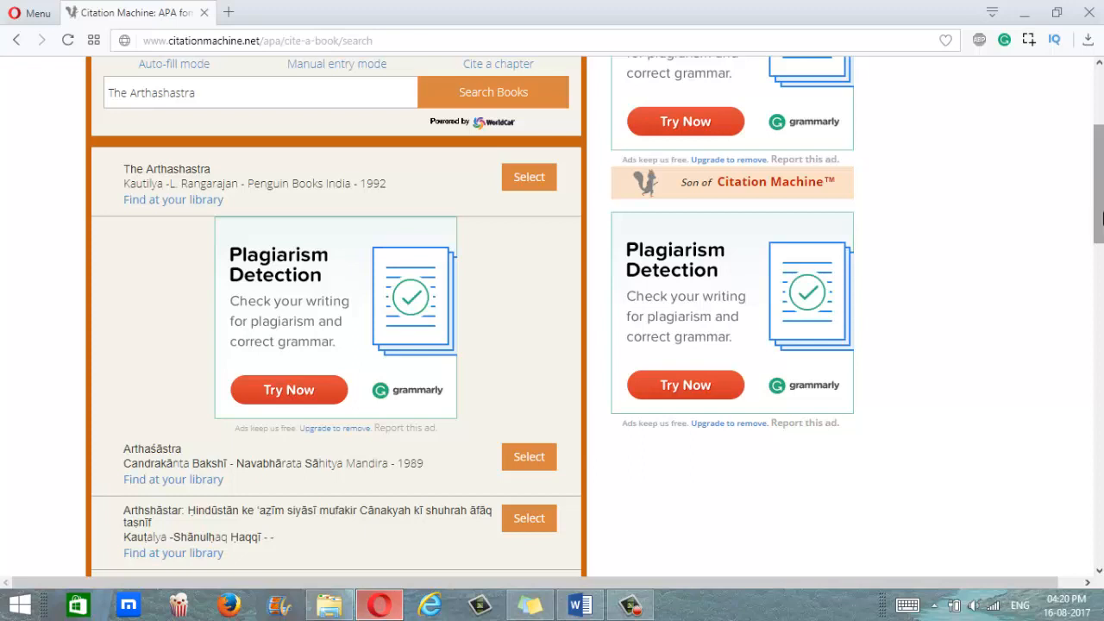
mouse_move(528, 205)
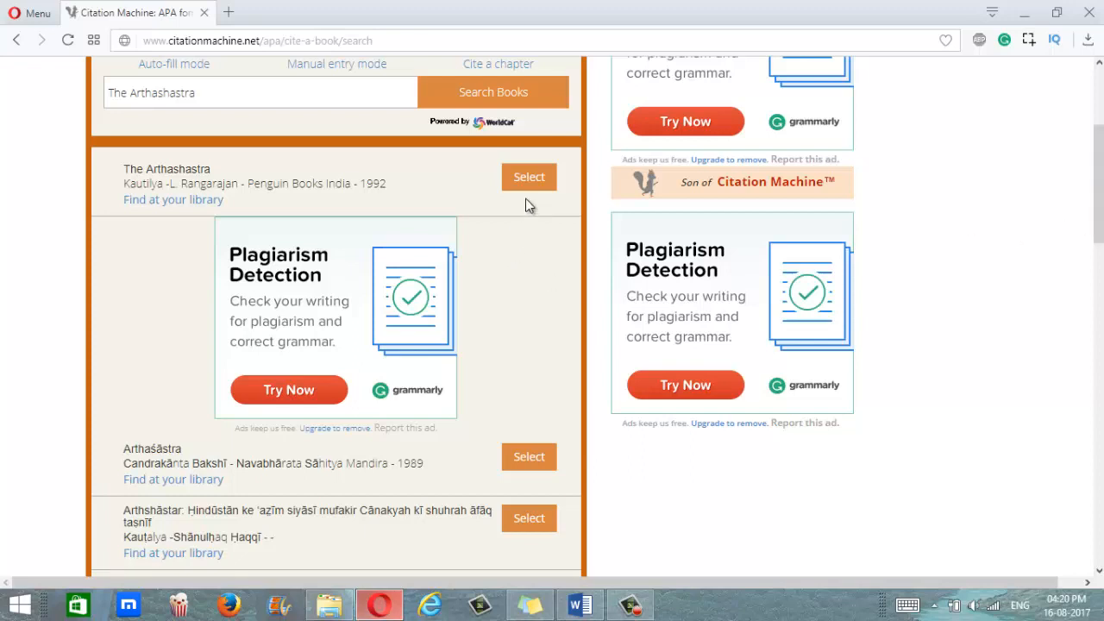
Select the first result, the 1992 Penguin Books India edition, and go to Final Step.
click(529, 176)
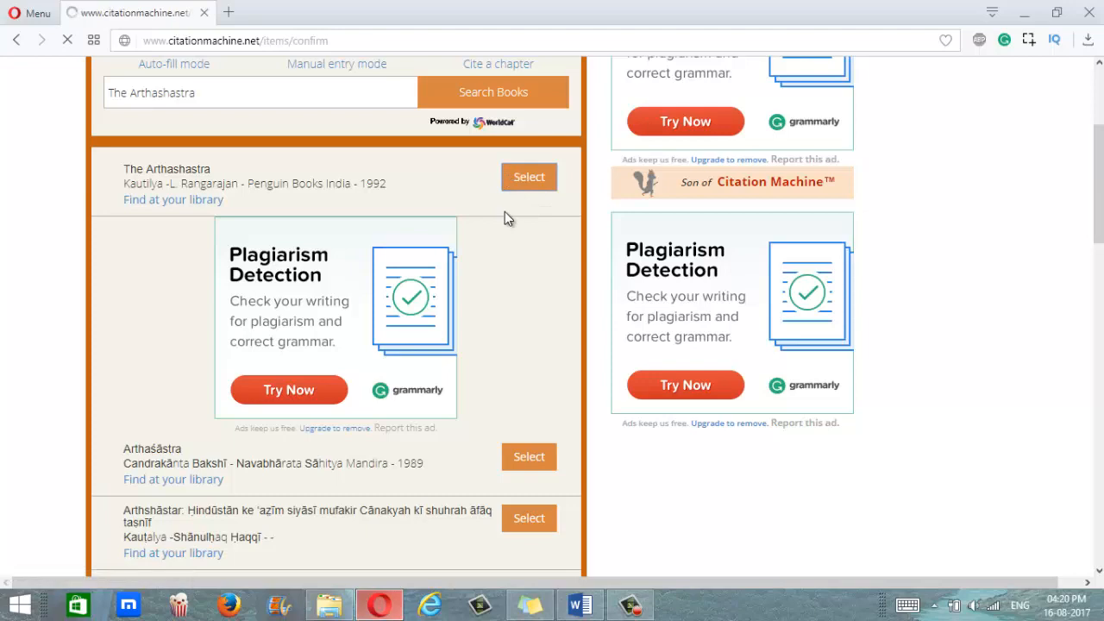
click(528, 177)
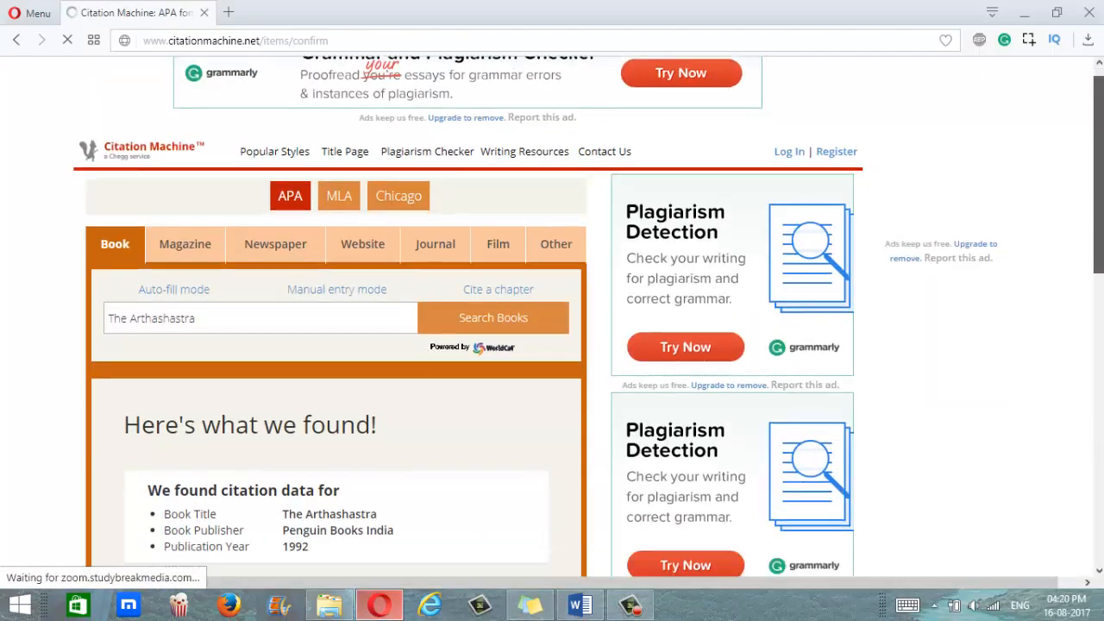
scroll(down, 3)
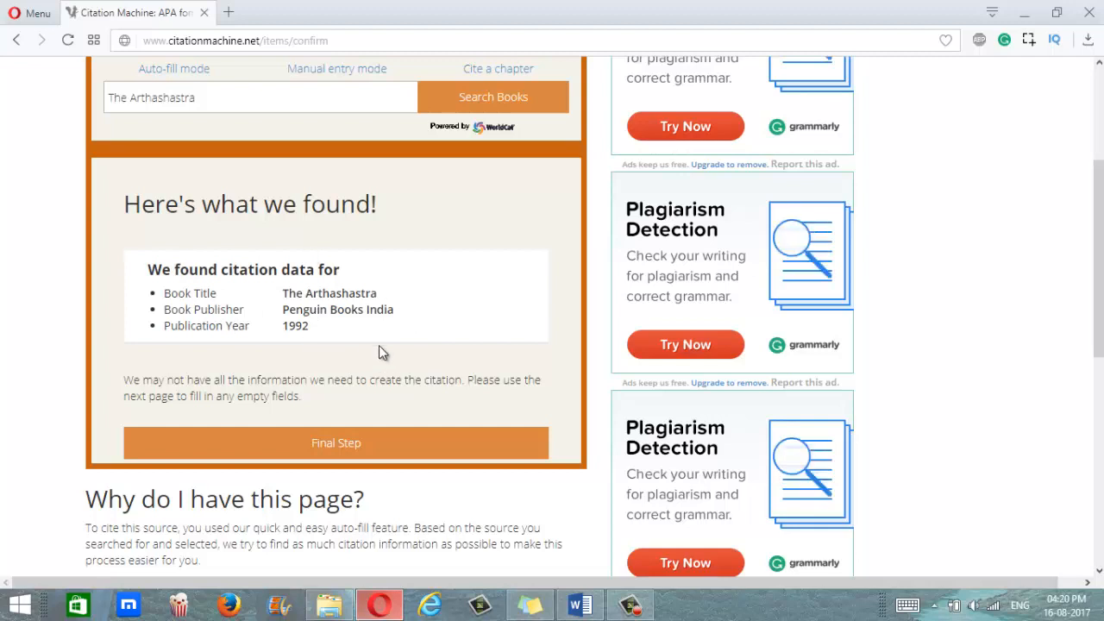
mouse_move(334, 453)
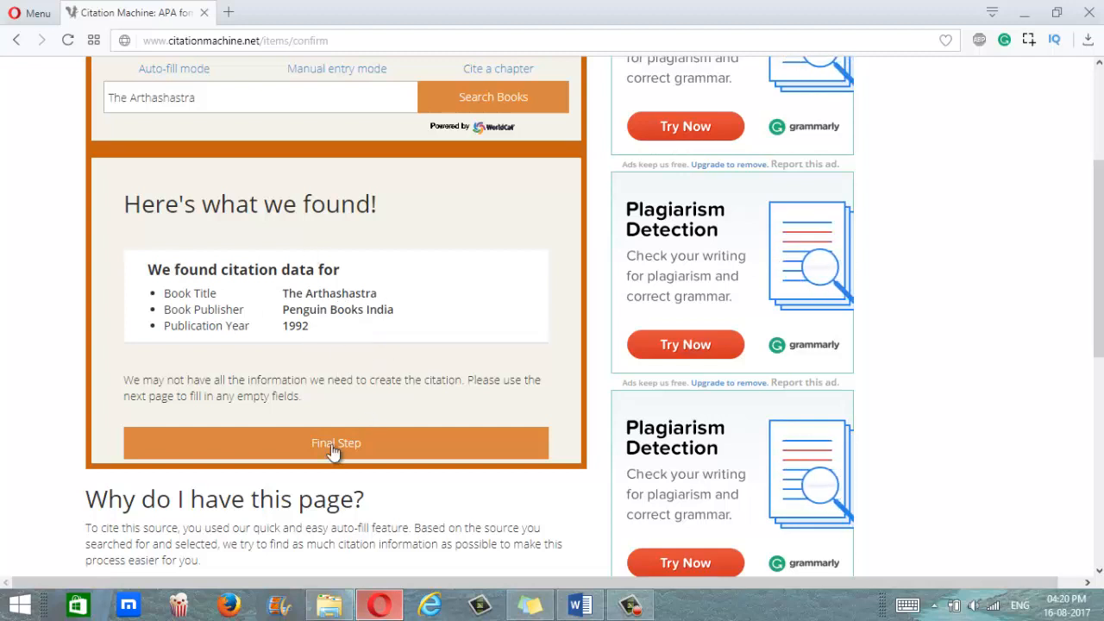
click(335, 442)
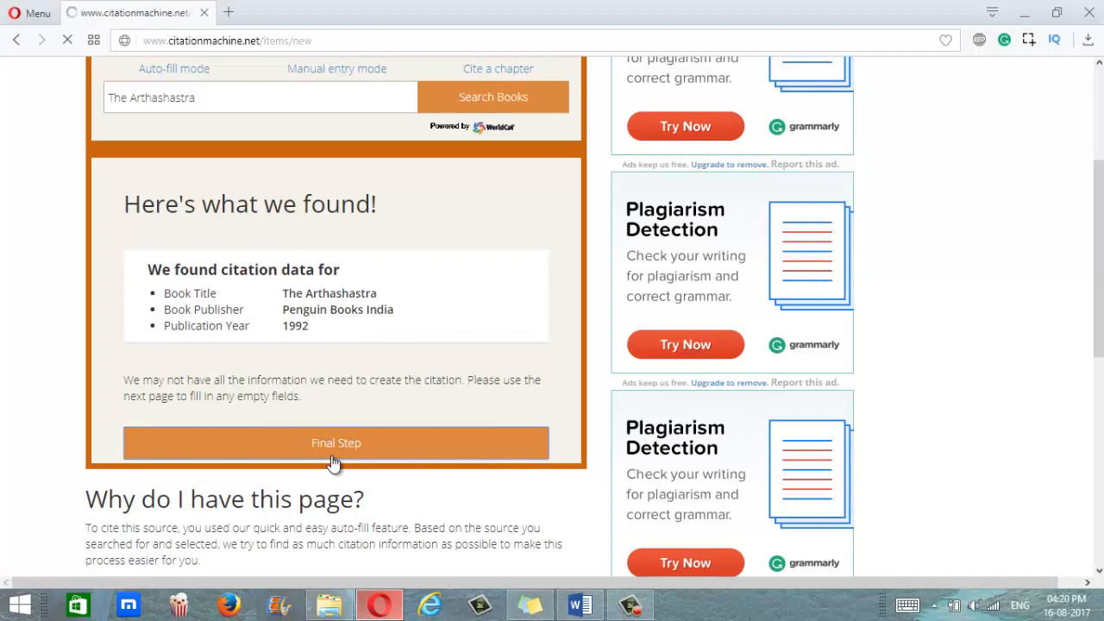
Review the prefilled form: Kautilya, L. N. Rangarajan, title, and 1992 Penguin Books India.
click(335, 443)
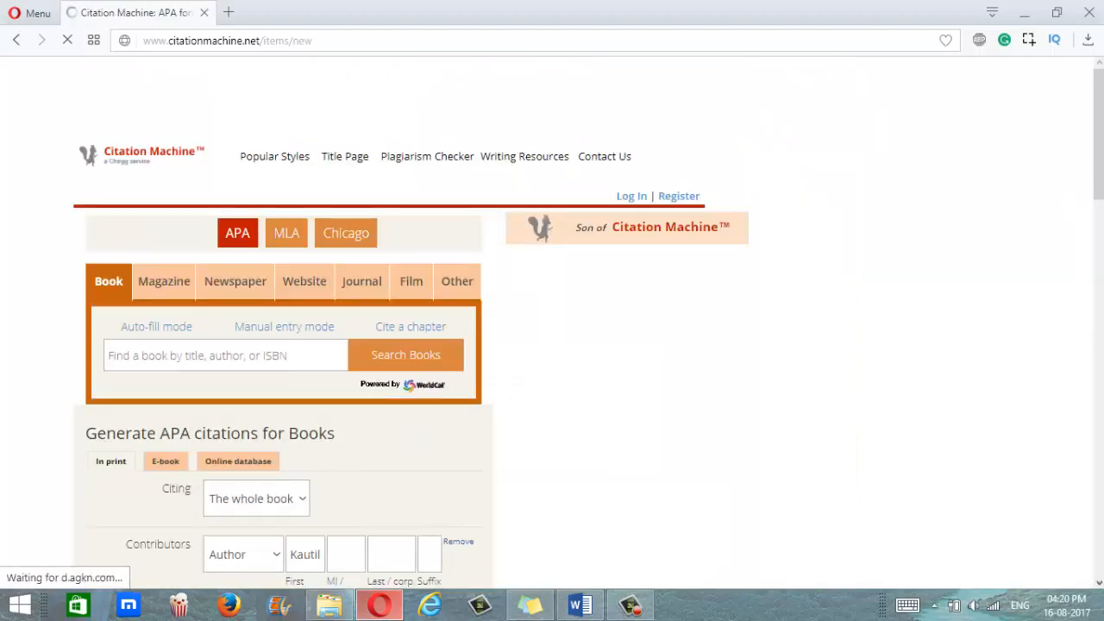
scroll(down, 3)
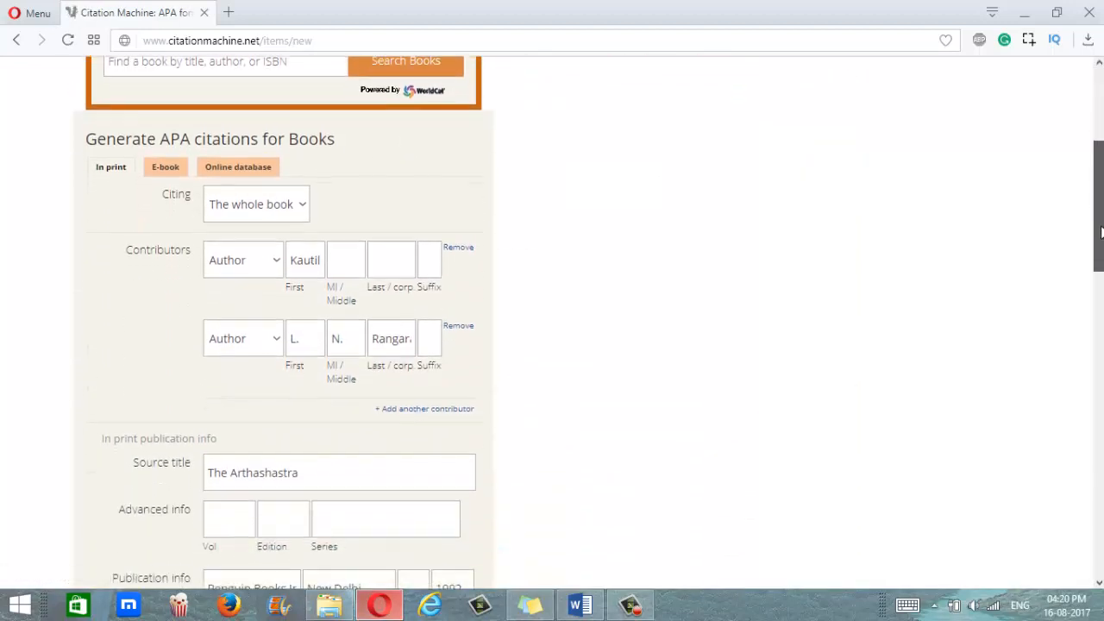
scroll(up, 3)
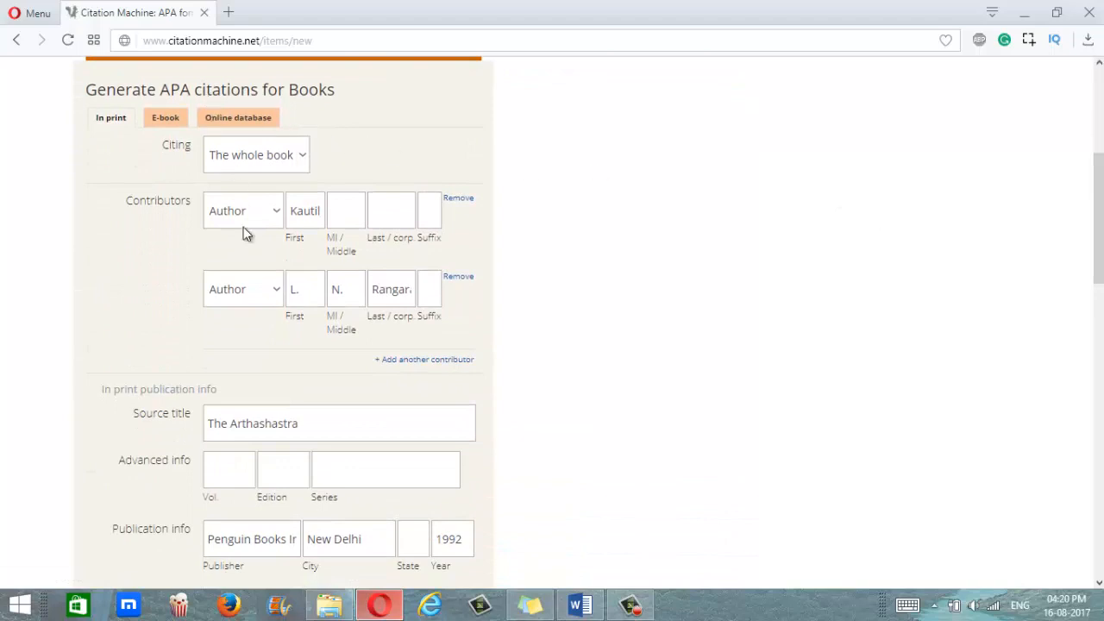
mouse_move(660, 441)
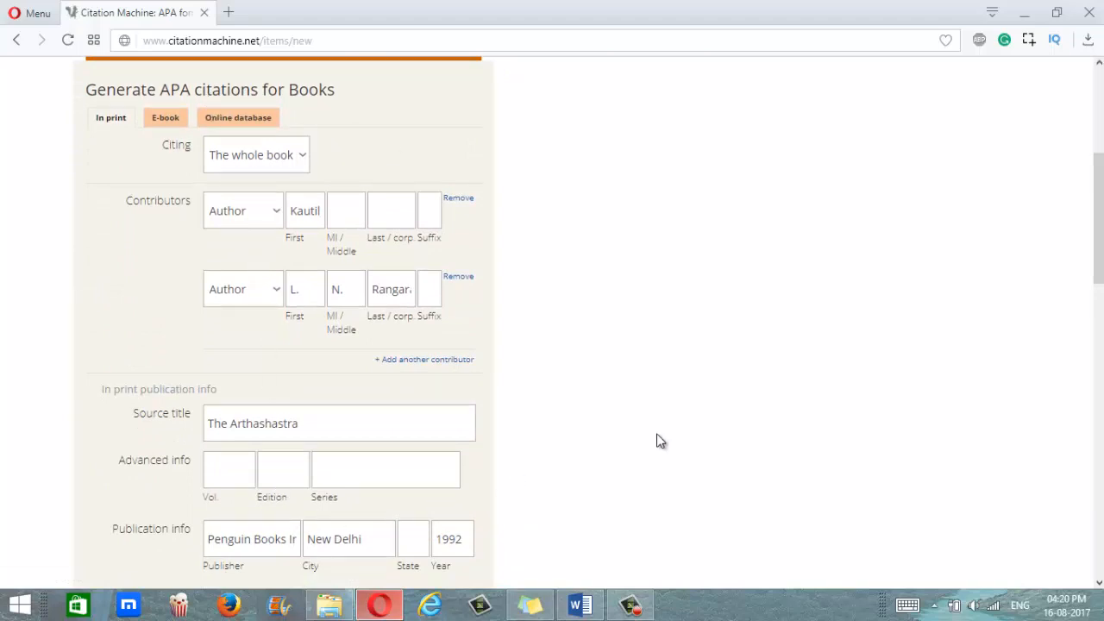
scroll(down, 3)
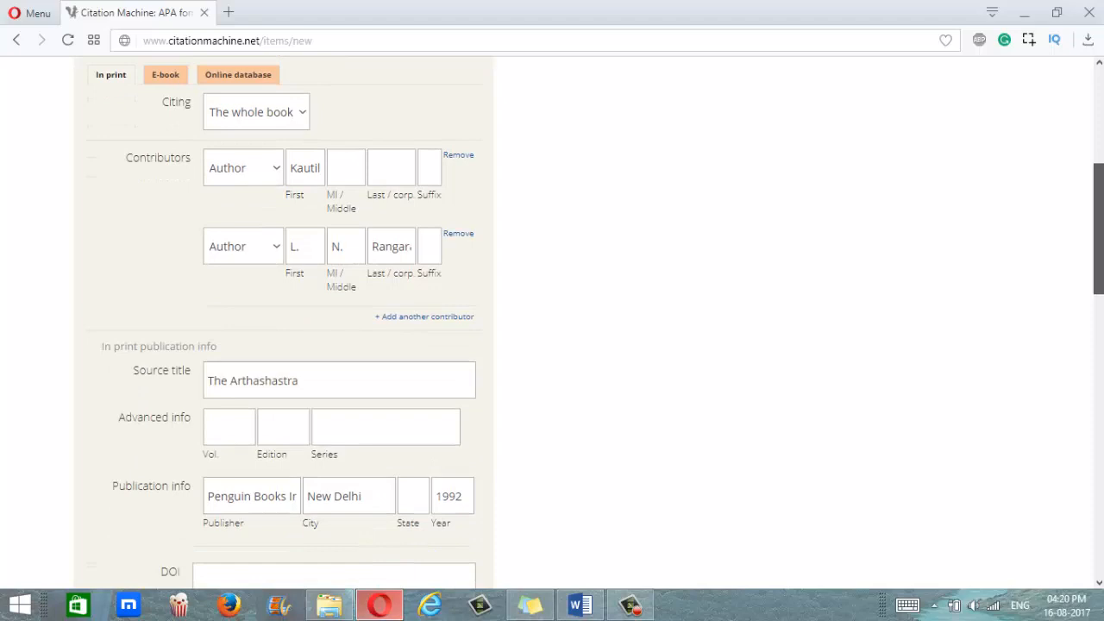
scroll(down, 3)
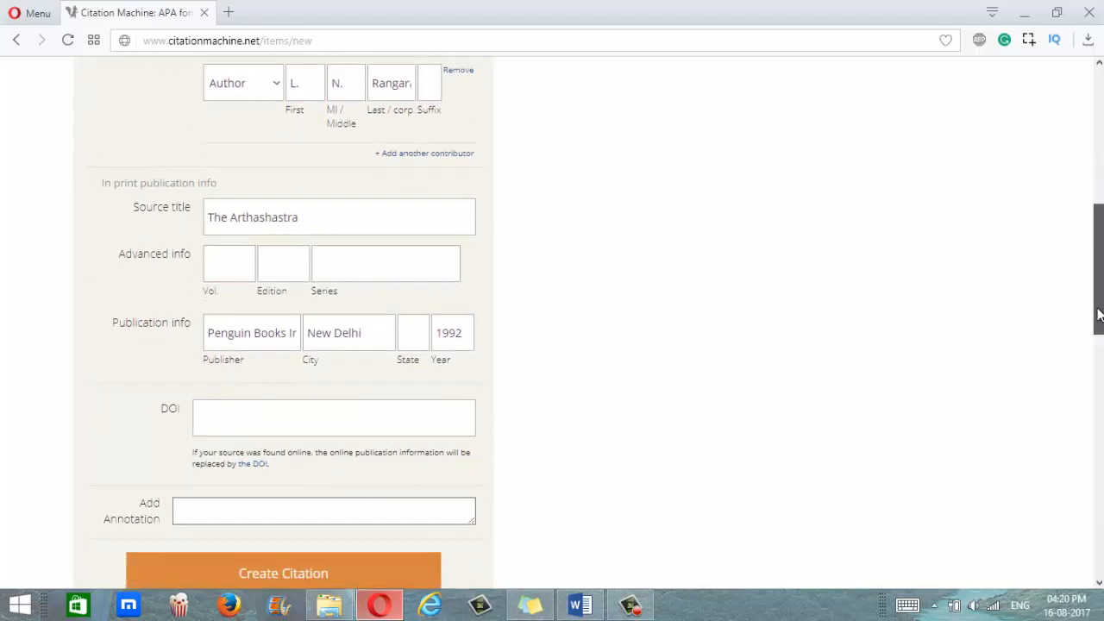
scroll(up, 3)
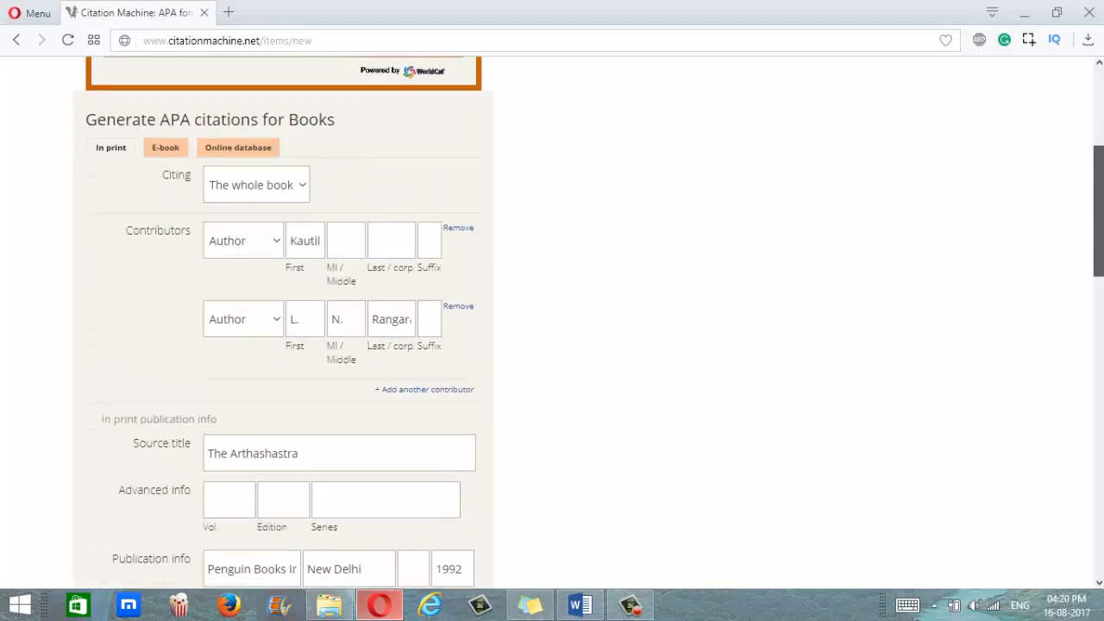
scroll(down, 3)
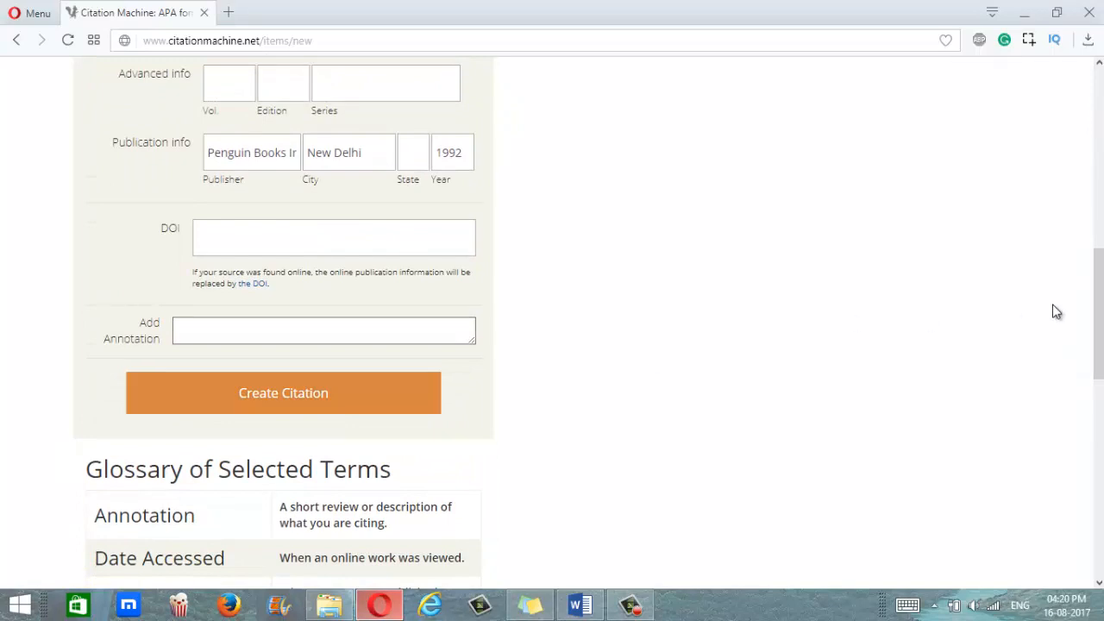
scroll(up, 3)
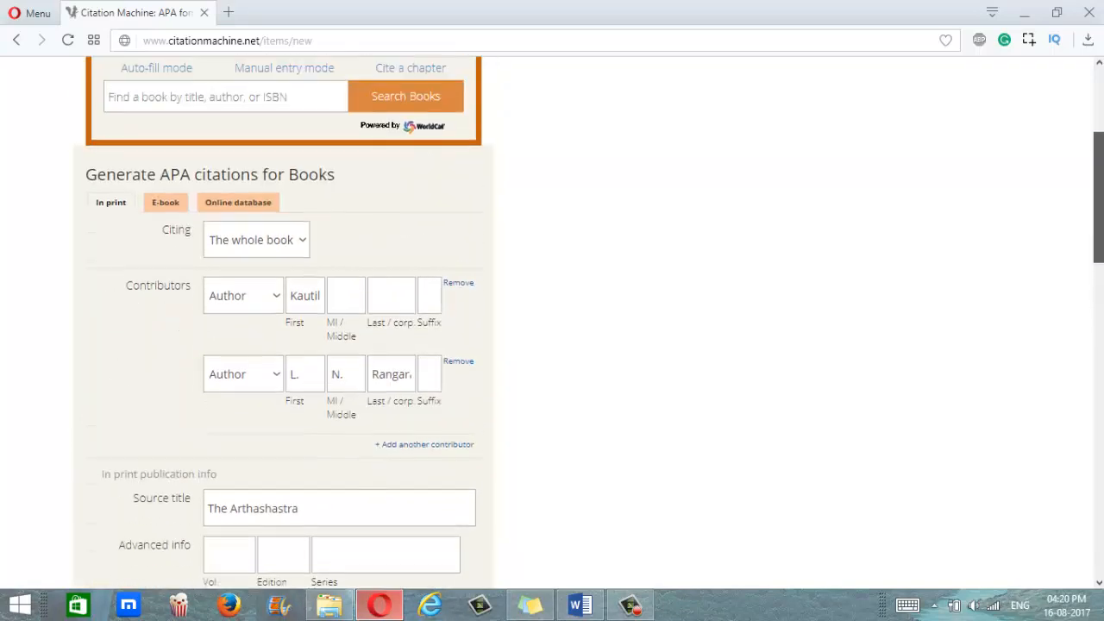
Keep 'The whole book' as the cited part and check the publication info fields.
click(257, 239)
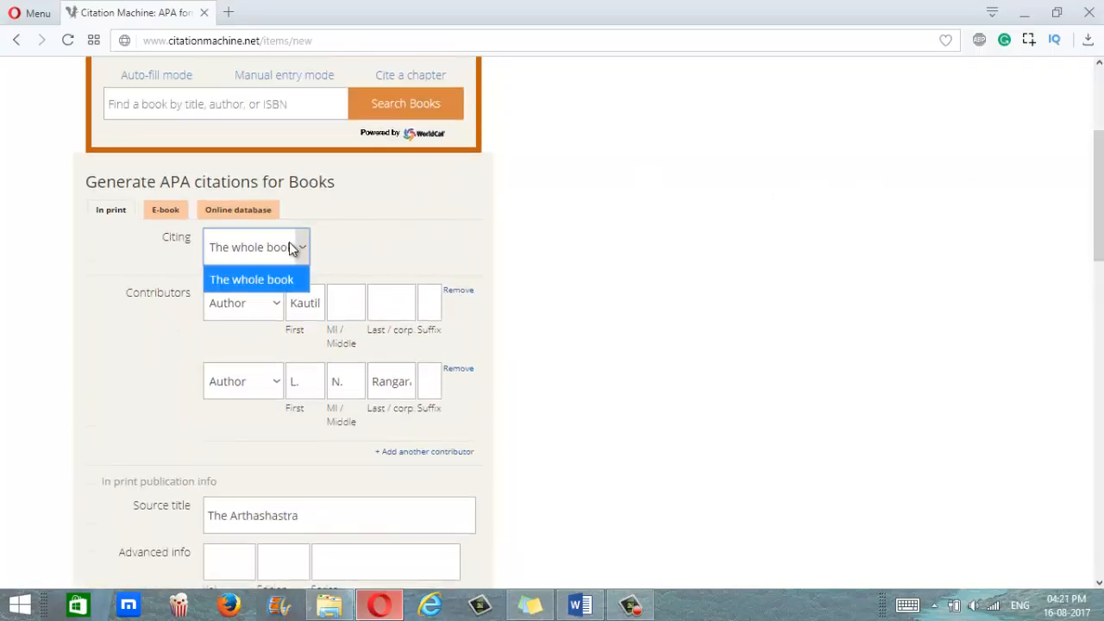
click(251, 279)
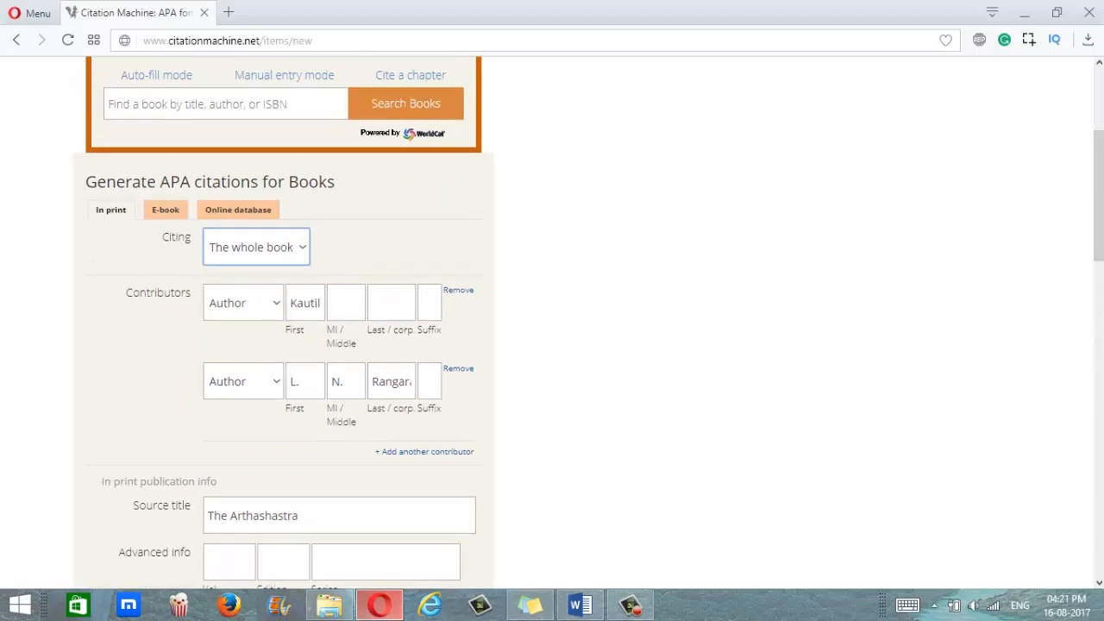
scroll(up, 3)
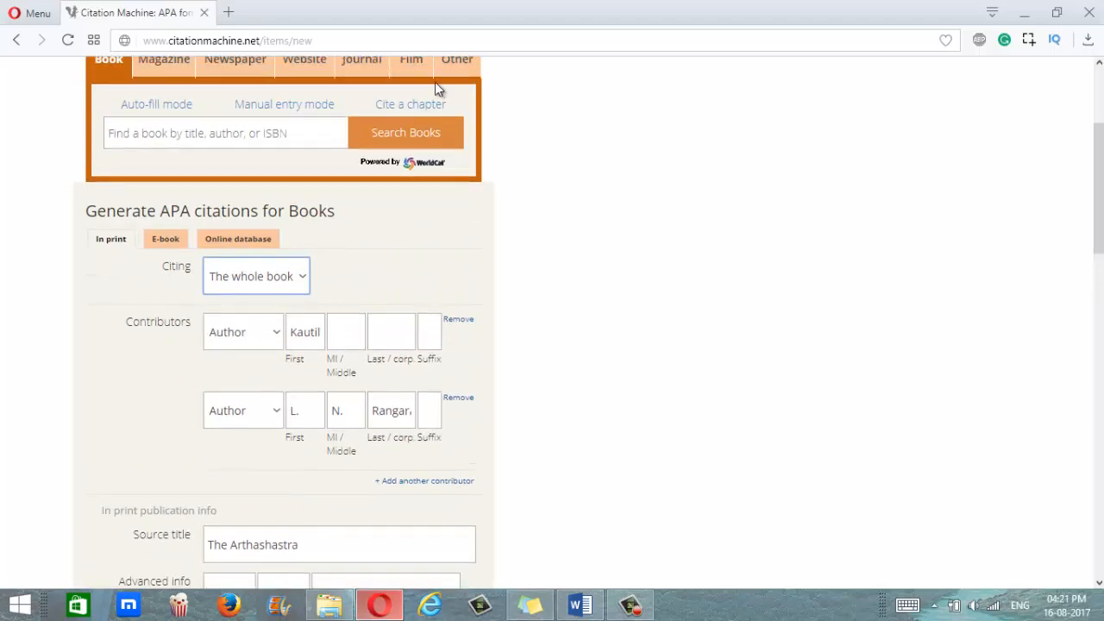
mouse_move(411, 103)
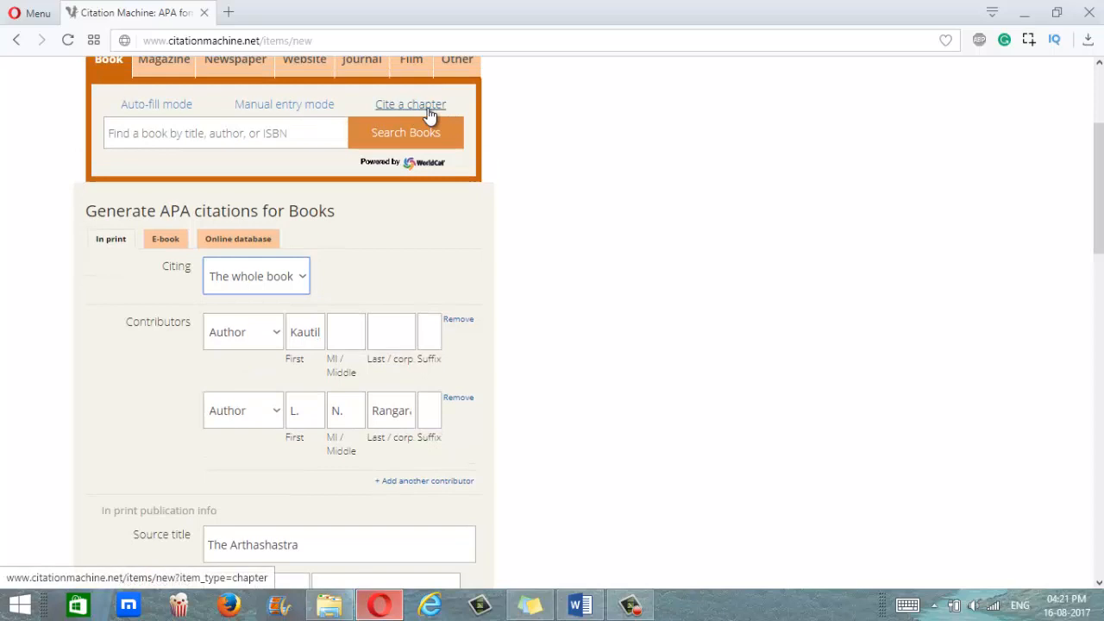
mouse_move(494, 105)
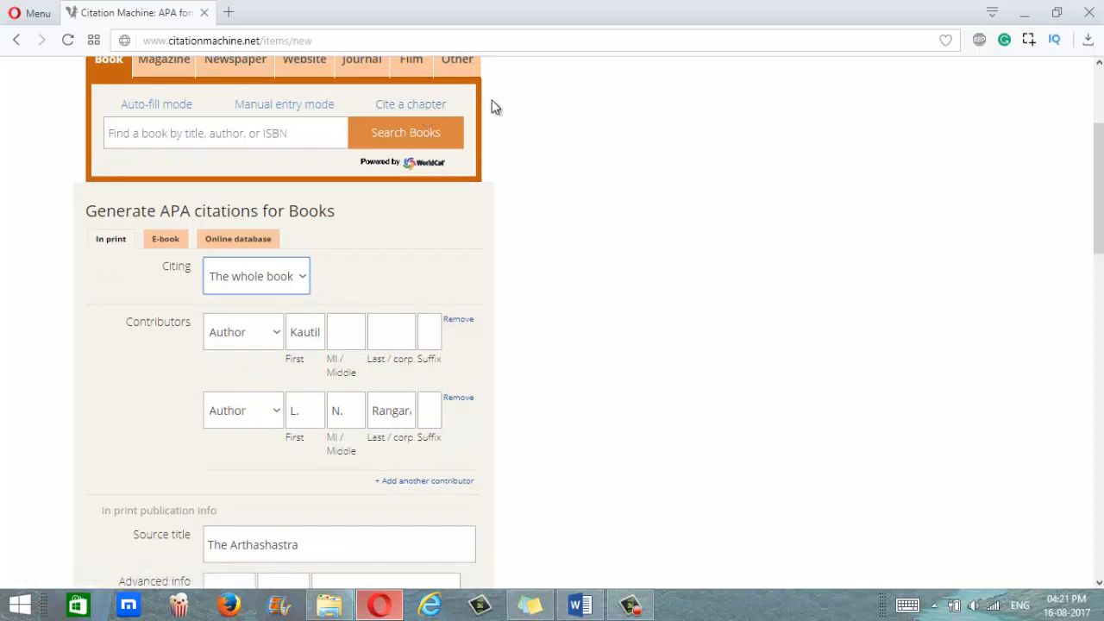
mouse_move(1086, 184)
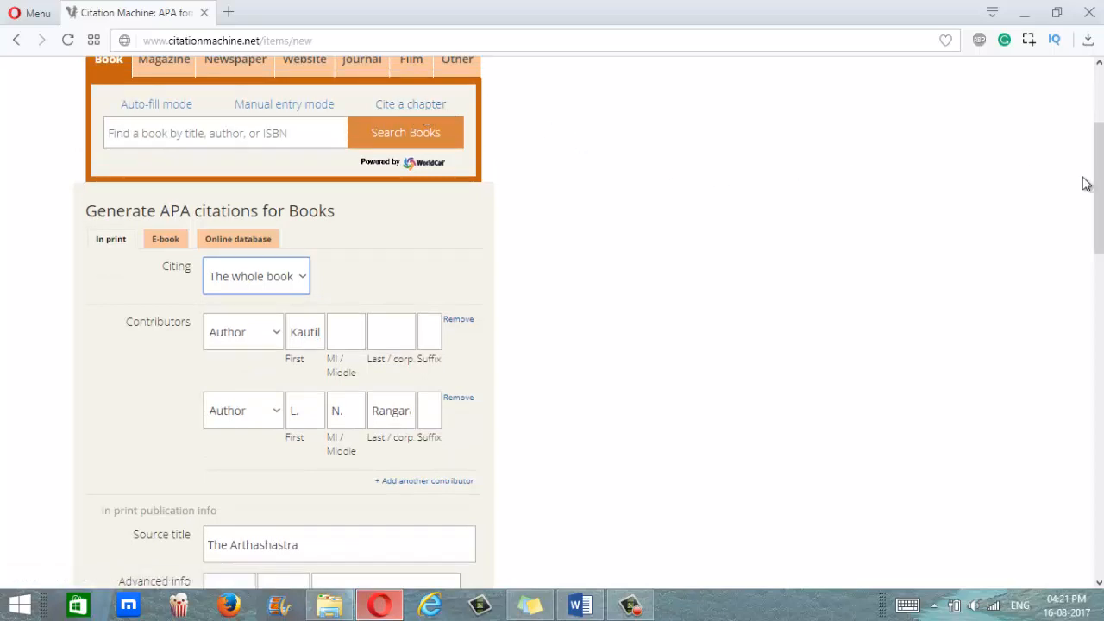
scroll(down, 3)
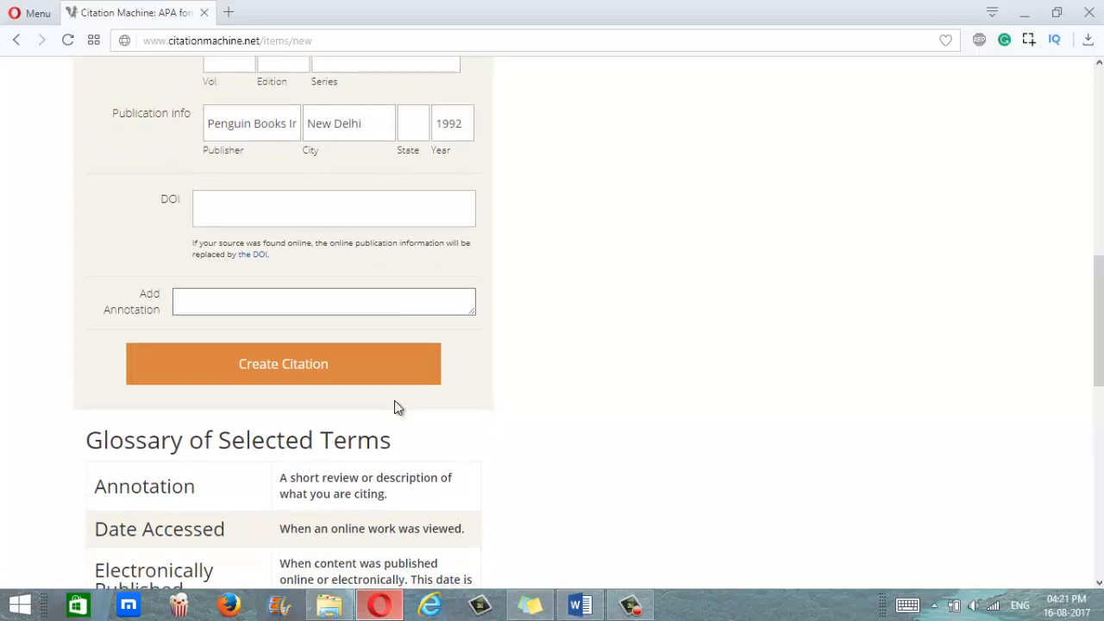
Create the APA citation for Rangarajan's 1992 The Arthashastra and copy it.
click(283, 363)
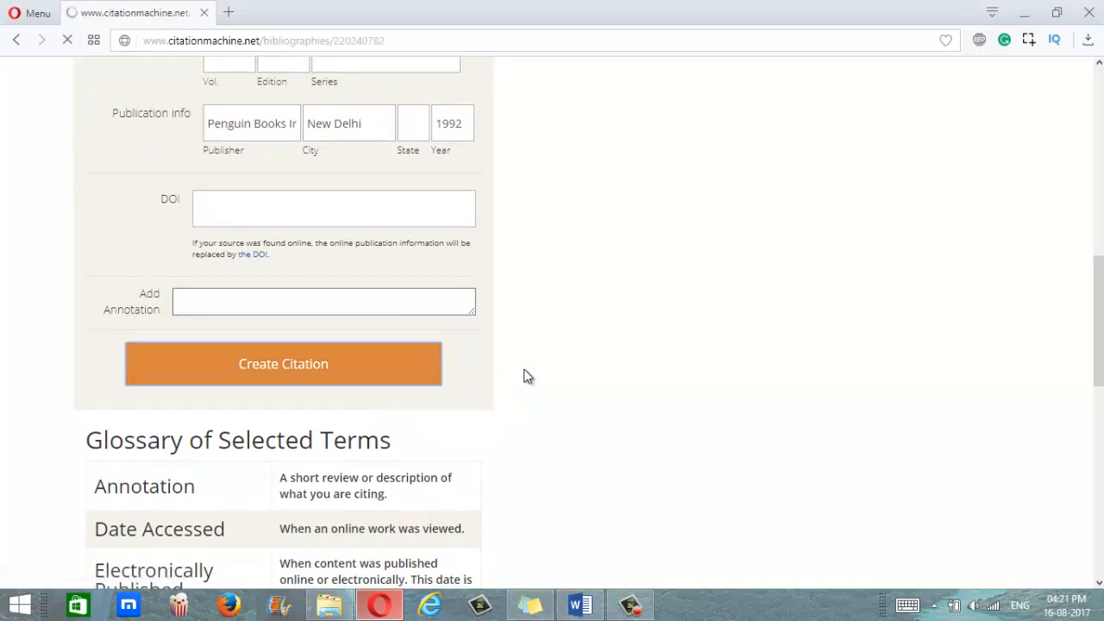
click(283, 363)
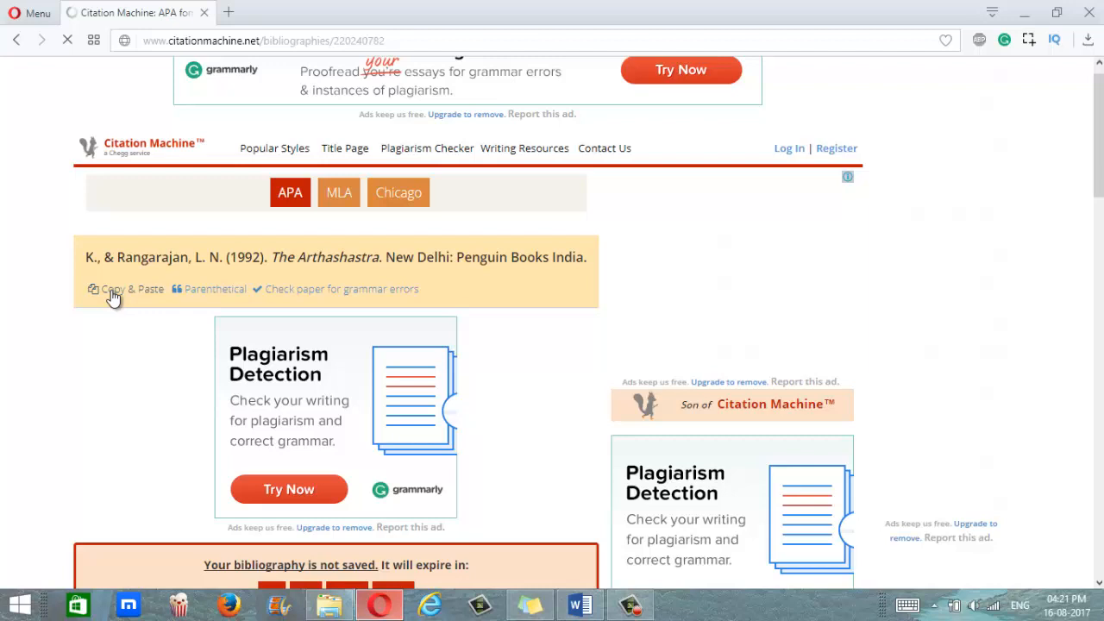
click(131, 289)
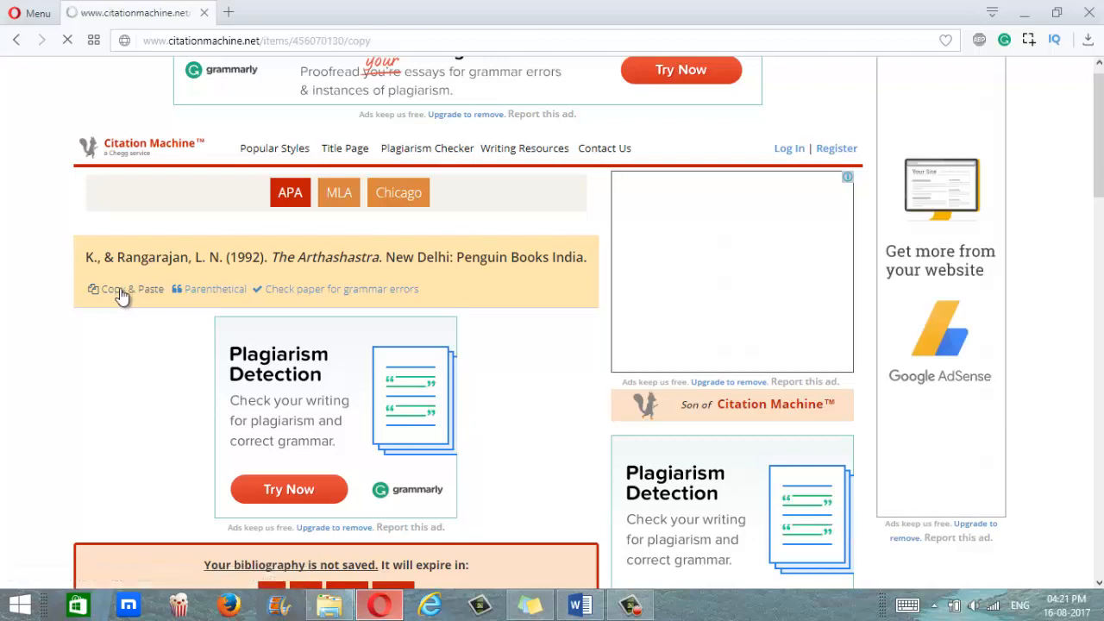
Confirm The Arthashastra APA citation was copied to the clipboard.
click(131, 289)
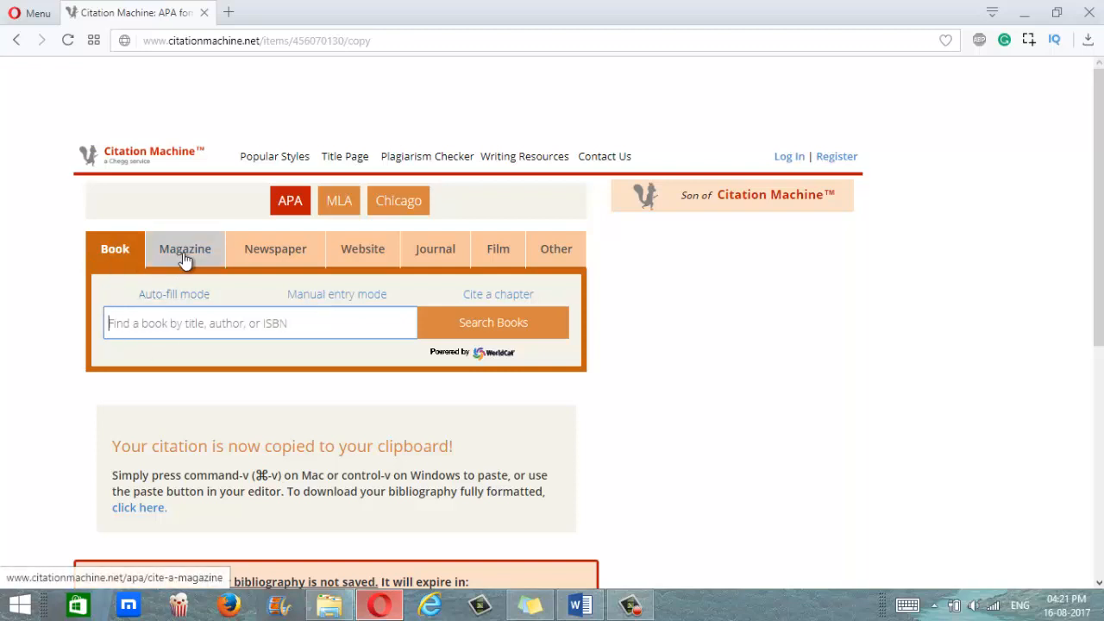
mouse_move(363, 250)
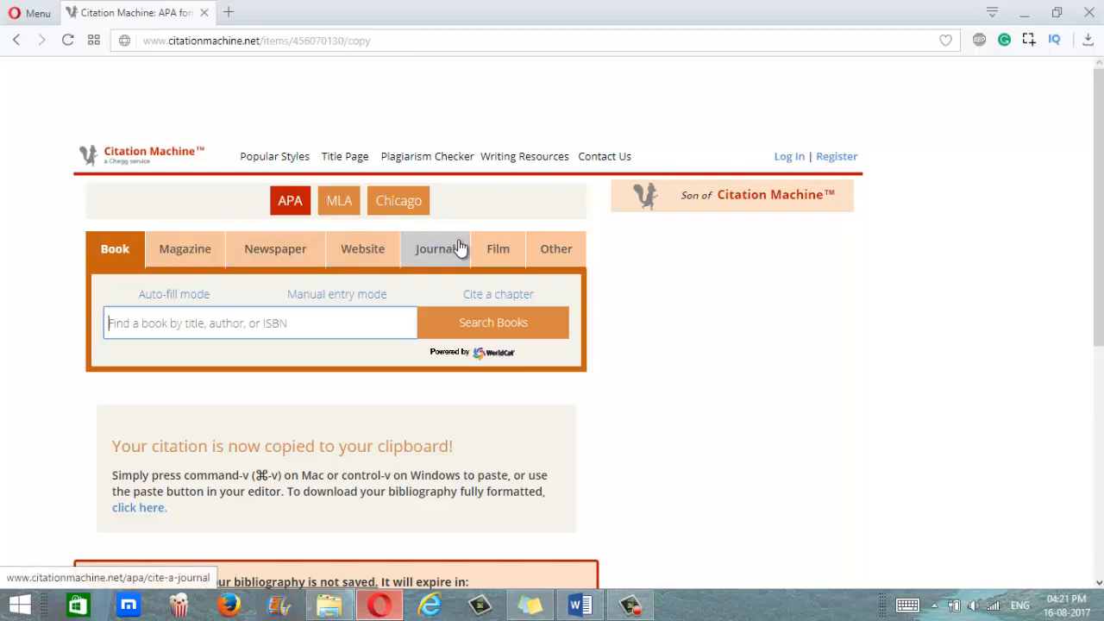
mouse_move(449, 231)
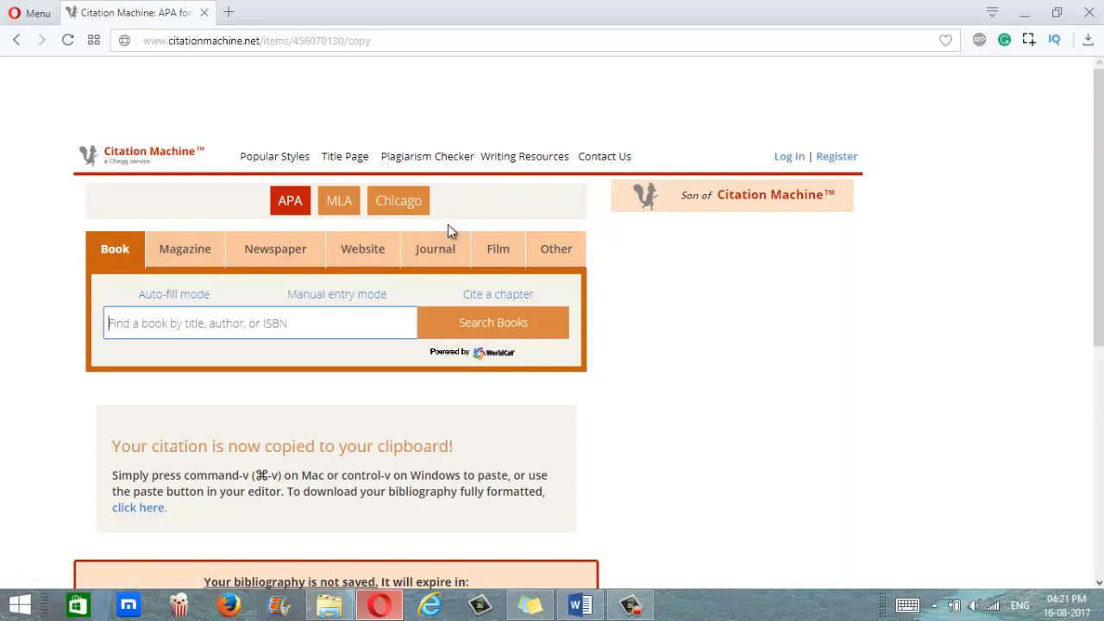
mouse_move(417, 239)
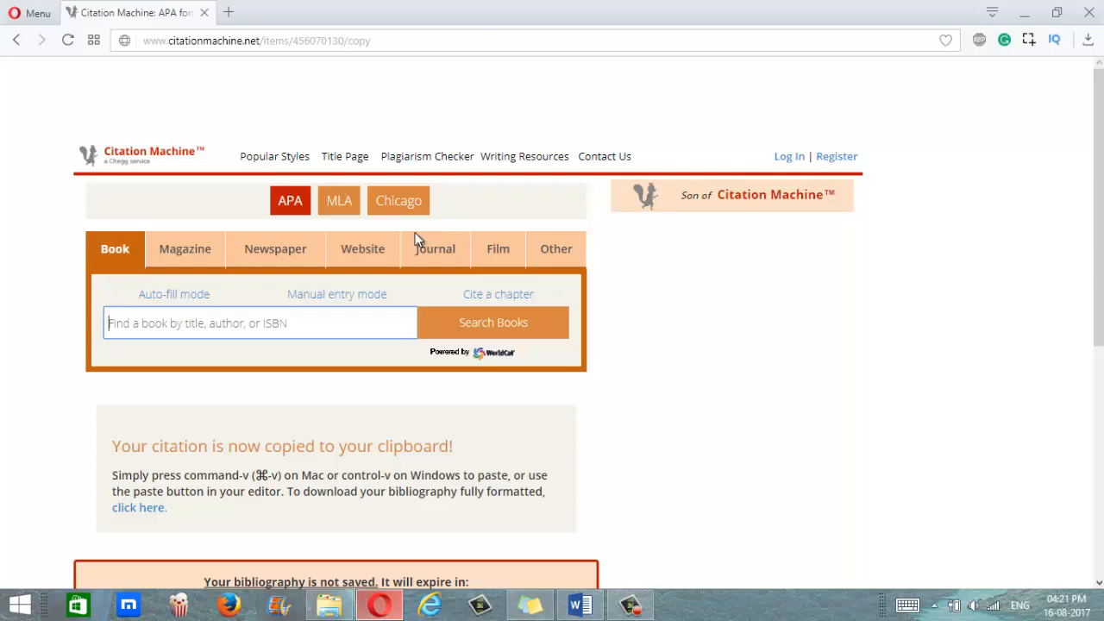
Open the Website source type for an APA citation.
click(362, 248)
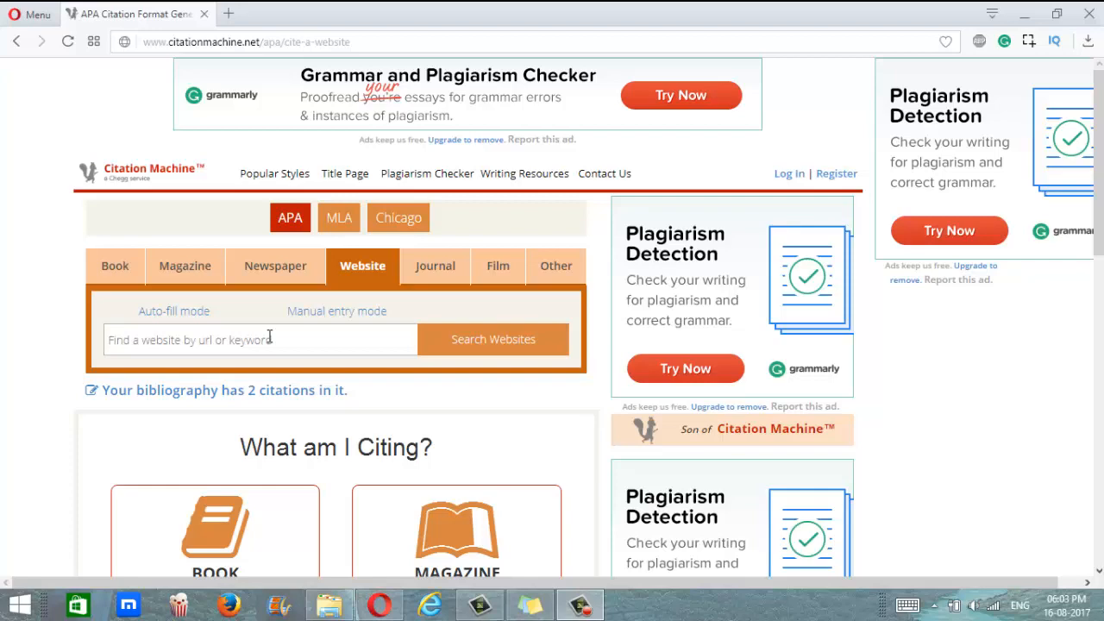
mouse_move(230, 14)
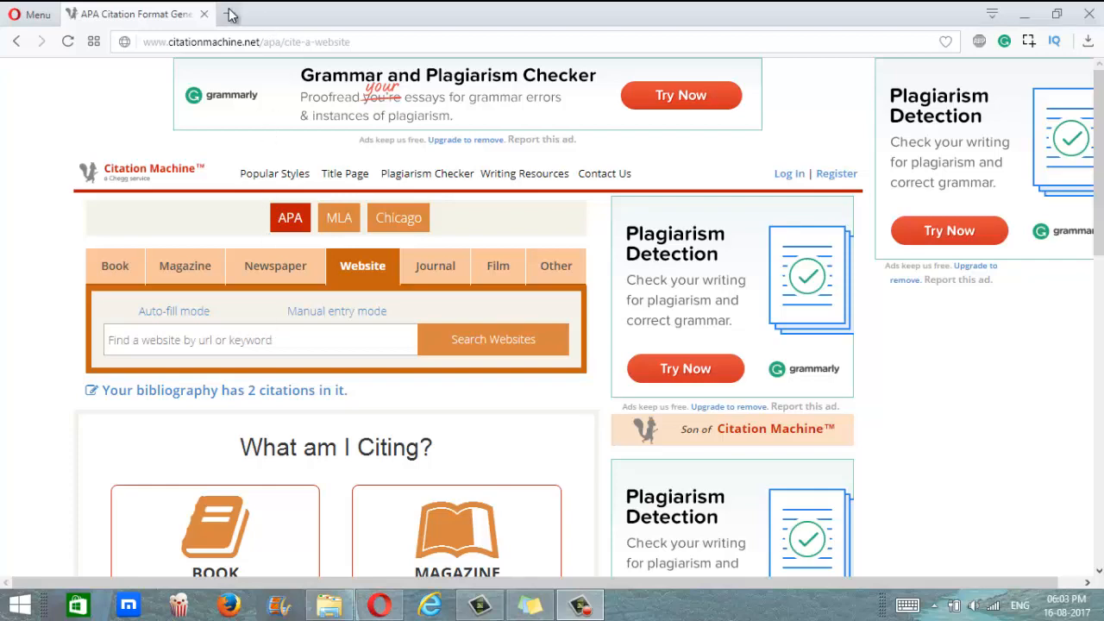
Google 'japan times' in a new tab and browse the results.
click(384, 14)
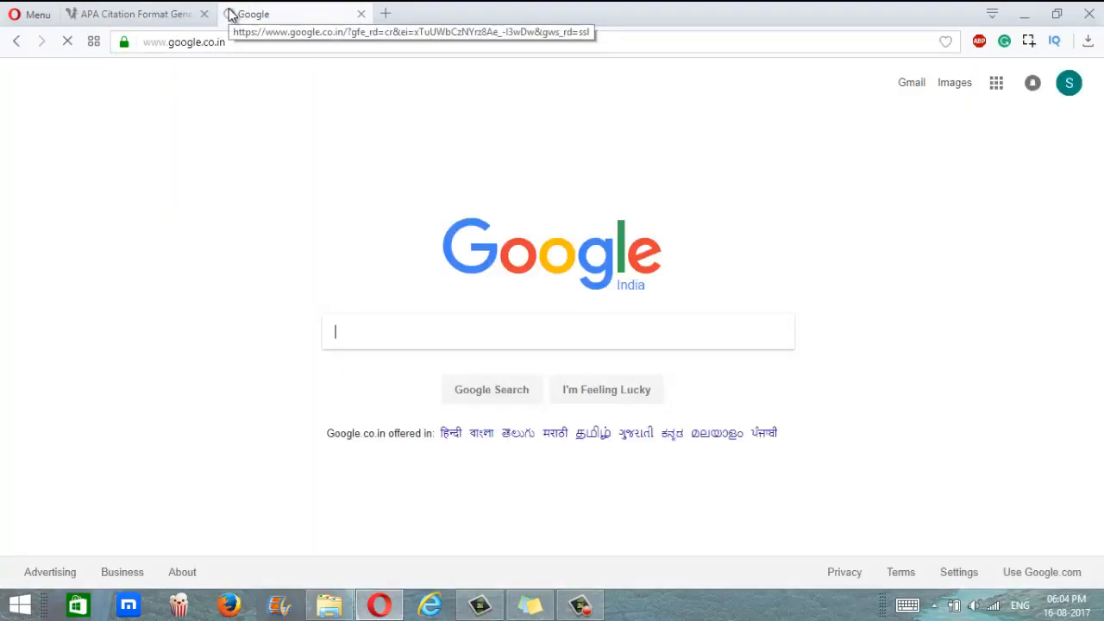
text(japan times)
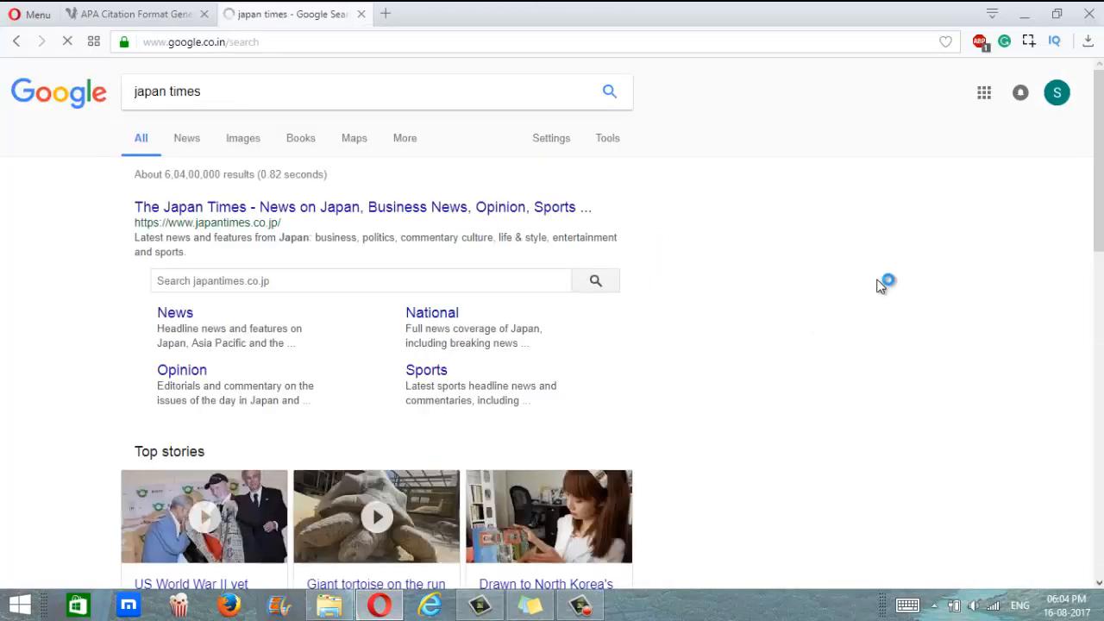
scroll(down, 3)
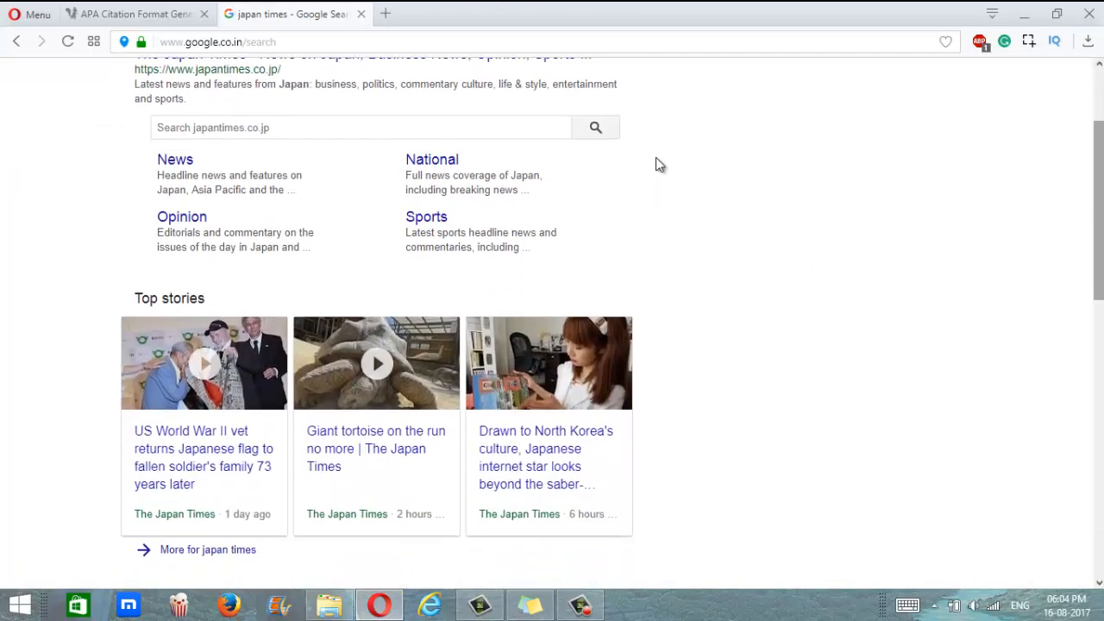
Open the Japan Times story on the WWII vet returning a Japanese flag and copy its URL.
click(203, 457)
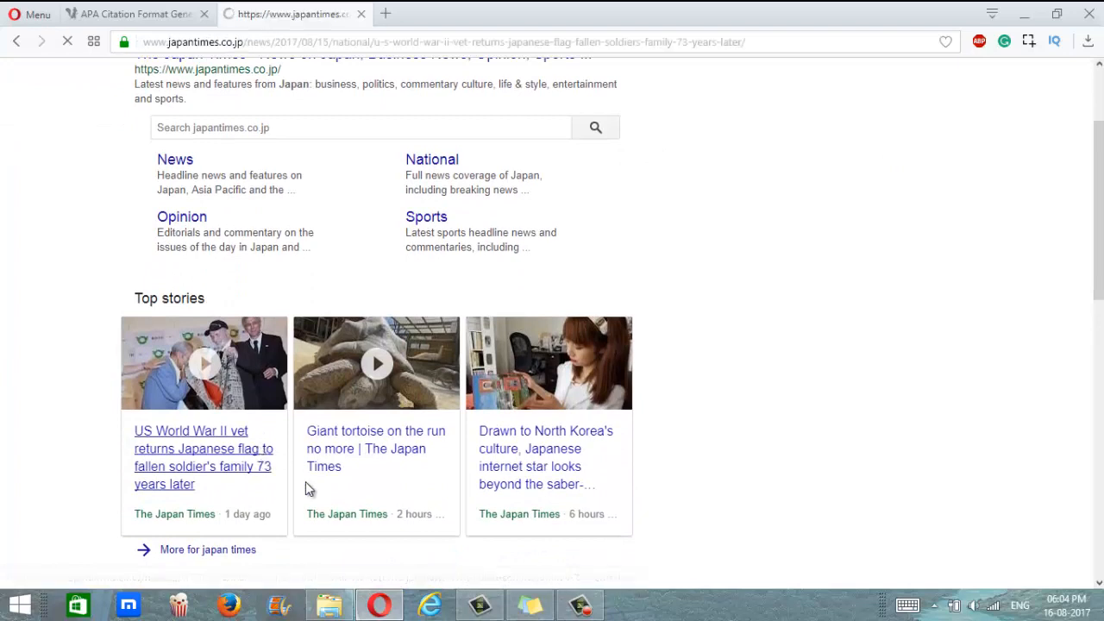
click(203, 457)
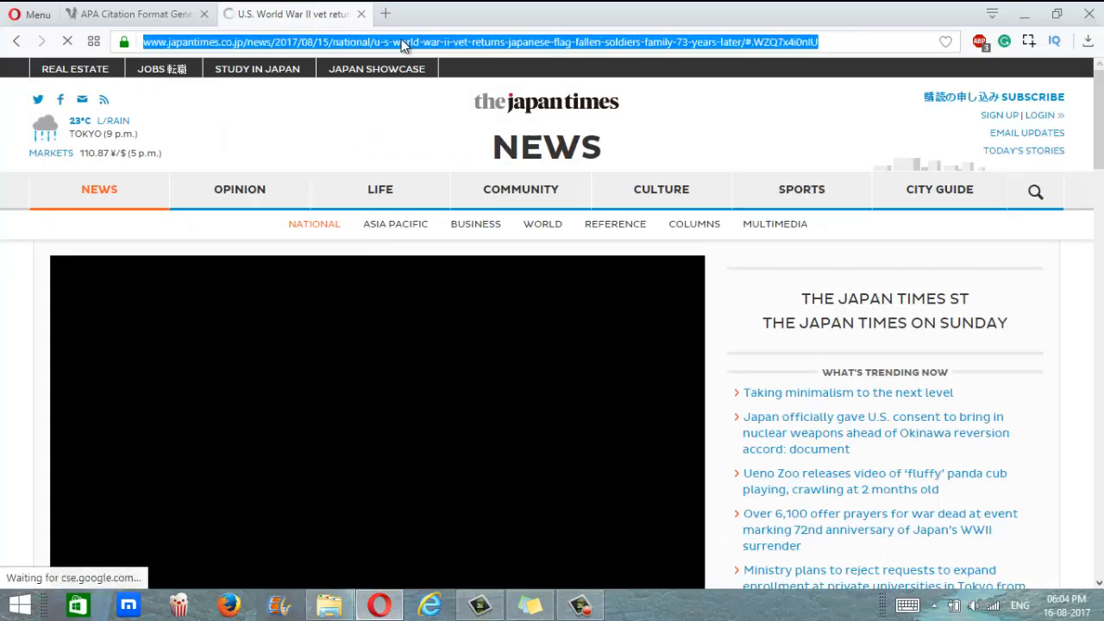
right_click(405, 41)
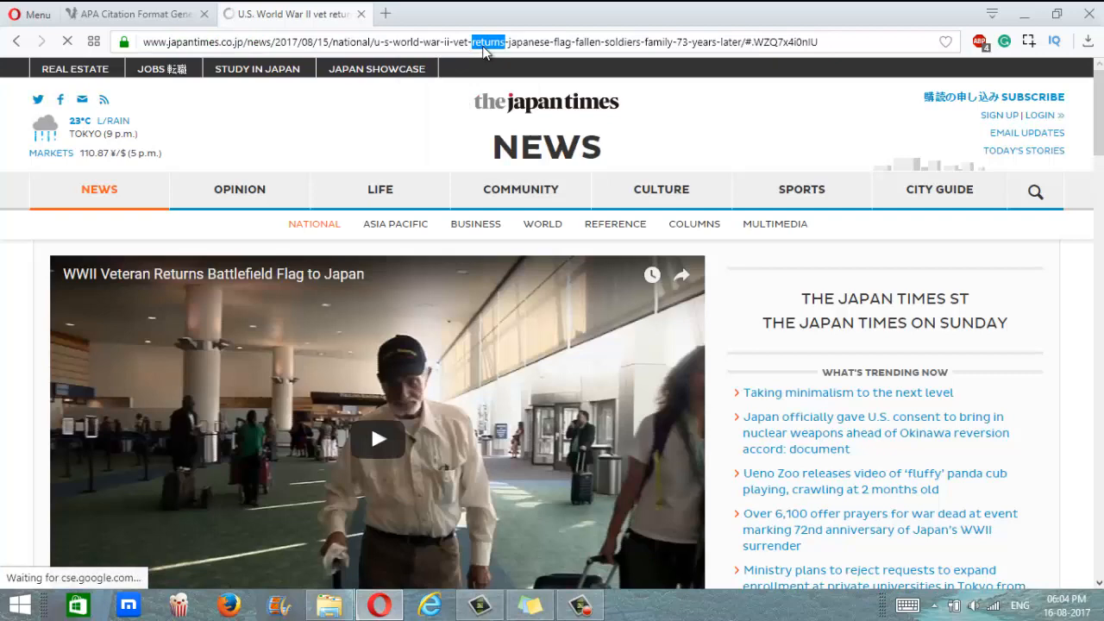
right_click(483, 42)
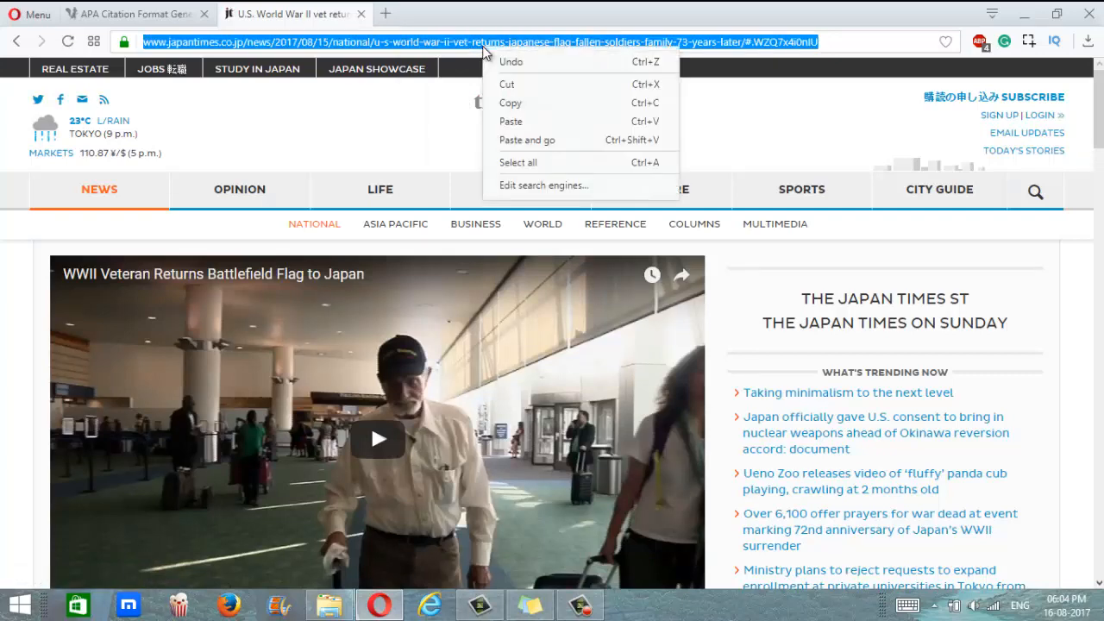
Search Citation Machine websites for the pasted Japan Times article URL.
click(134, 14)
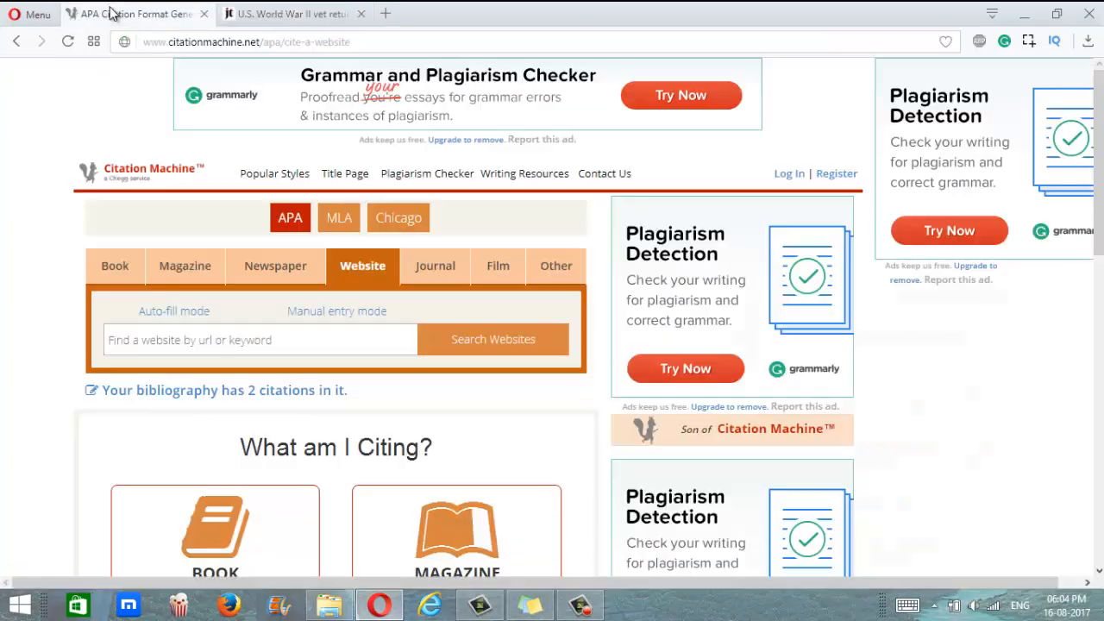
click(259, 339)
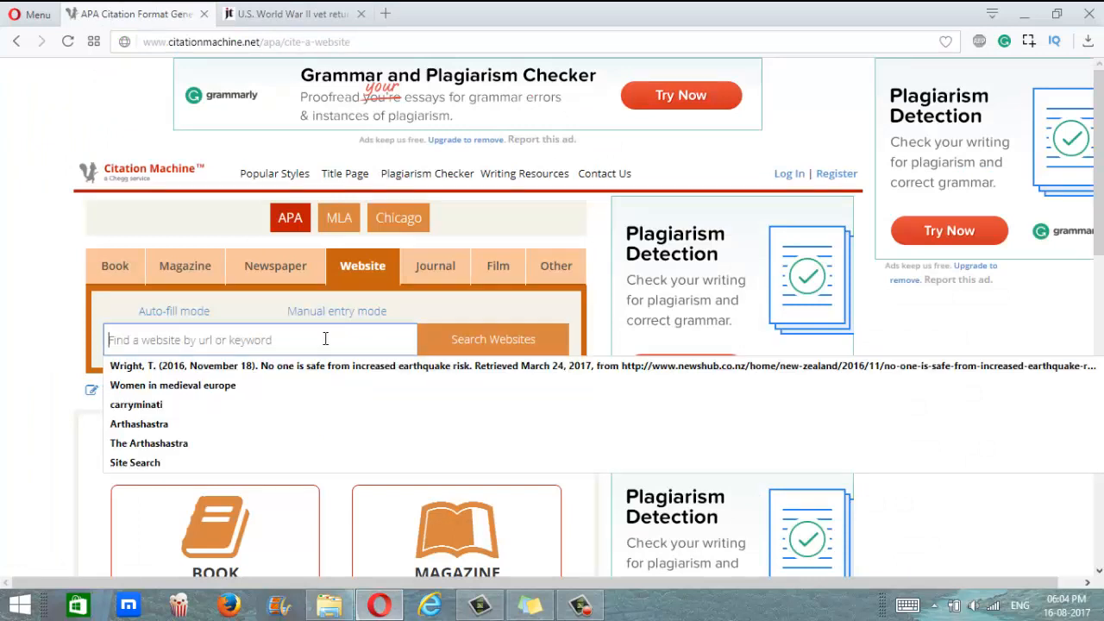
click(493, 338)
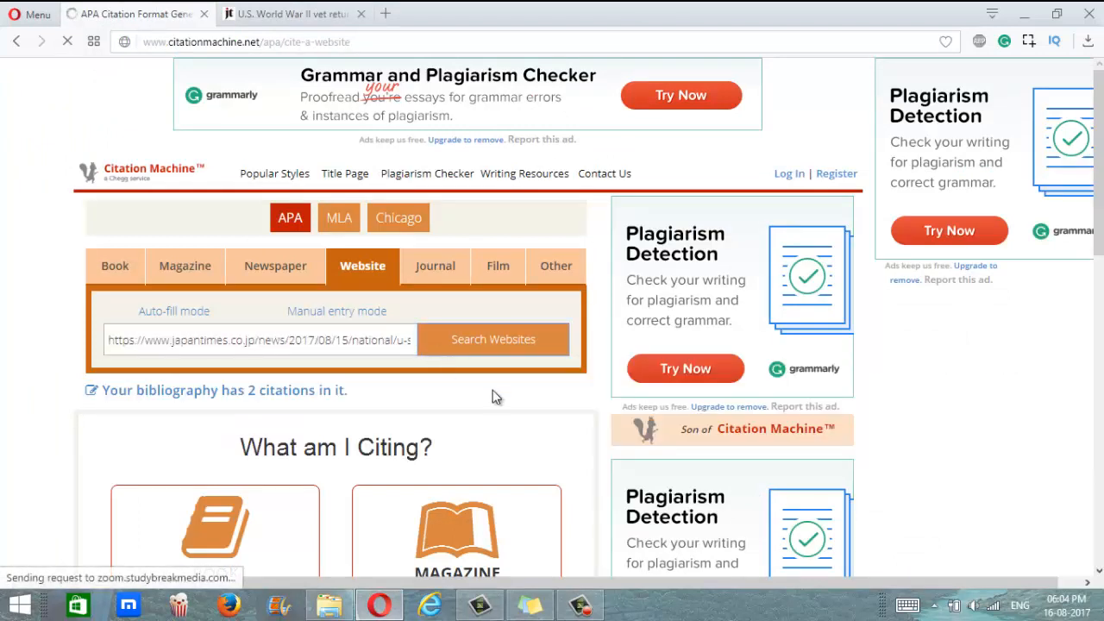
click(493, 338)
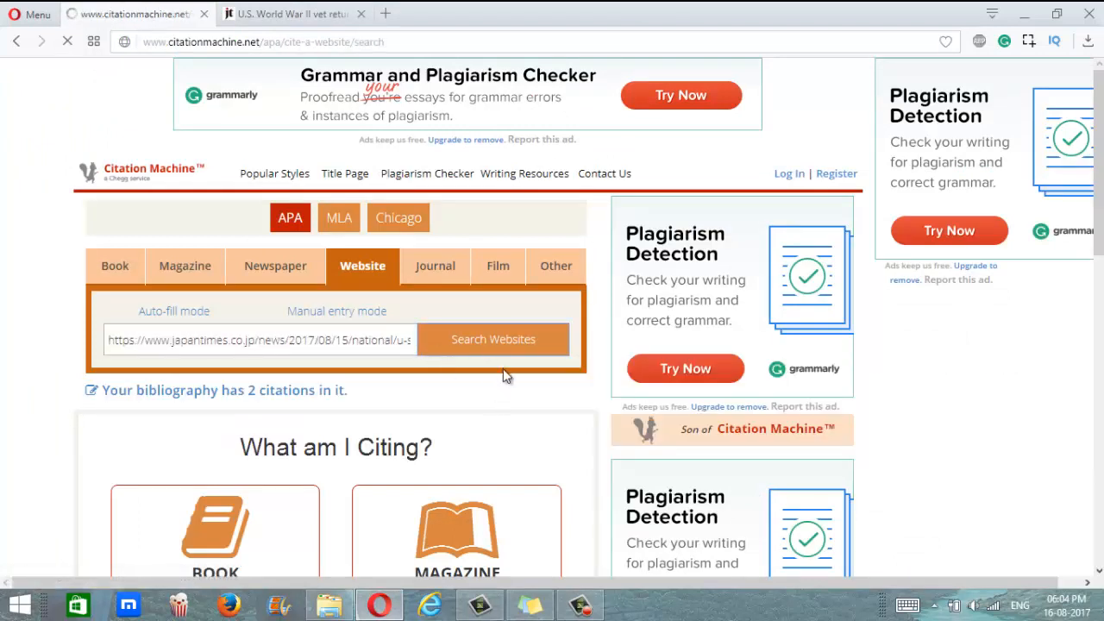
click(493, 339)
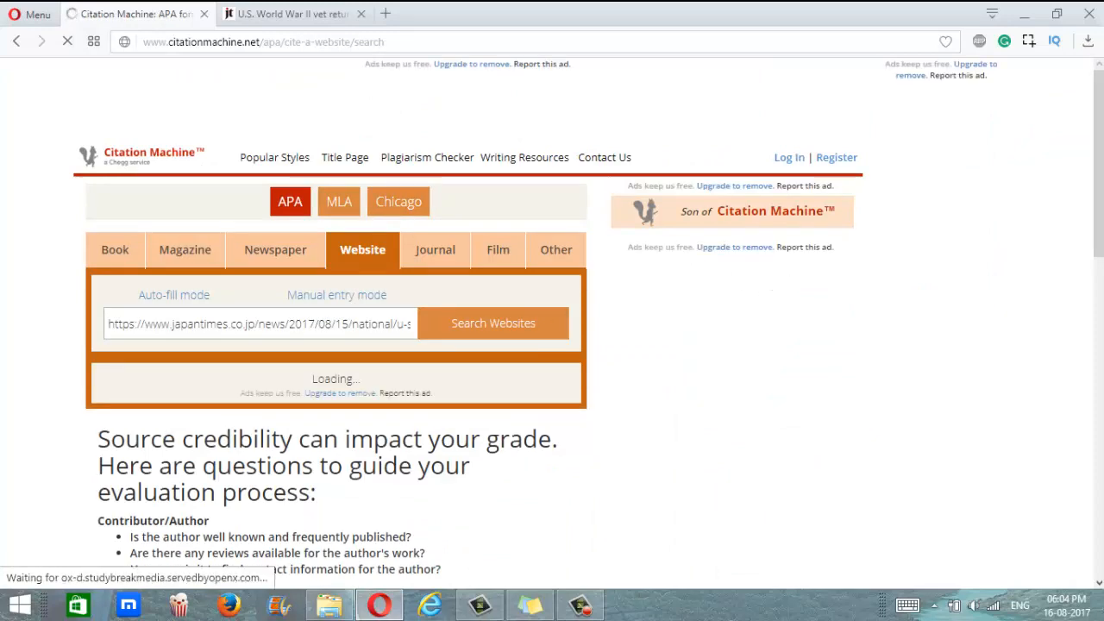
scroll(down, 3)
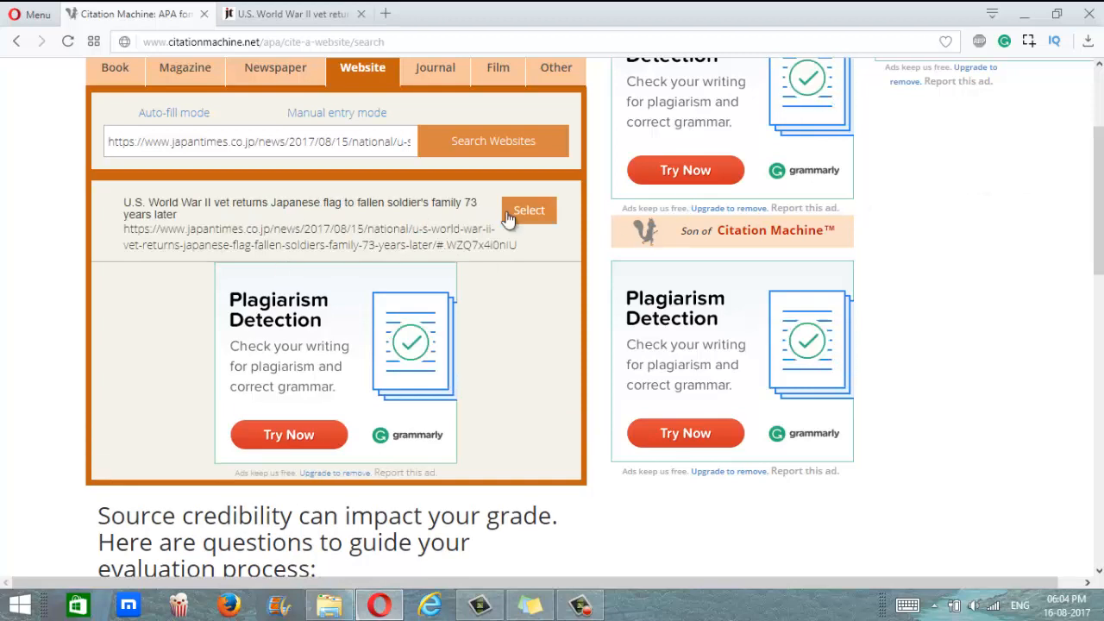
Select the U.S. World War II vet article from the Japan Times search results.
click(528, 209)
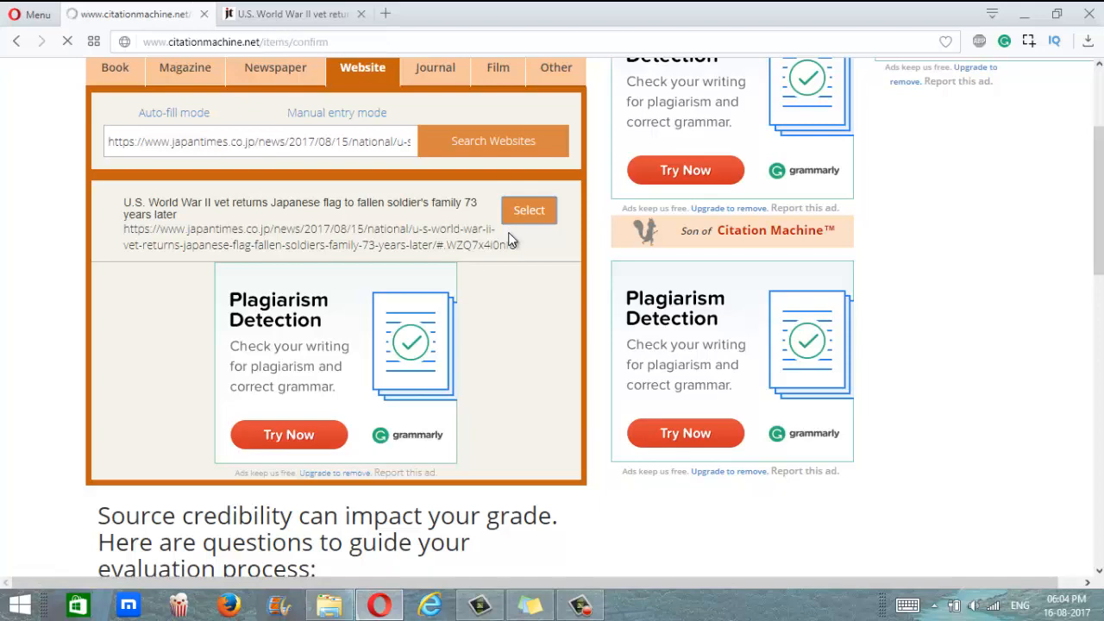
click(528, 210)
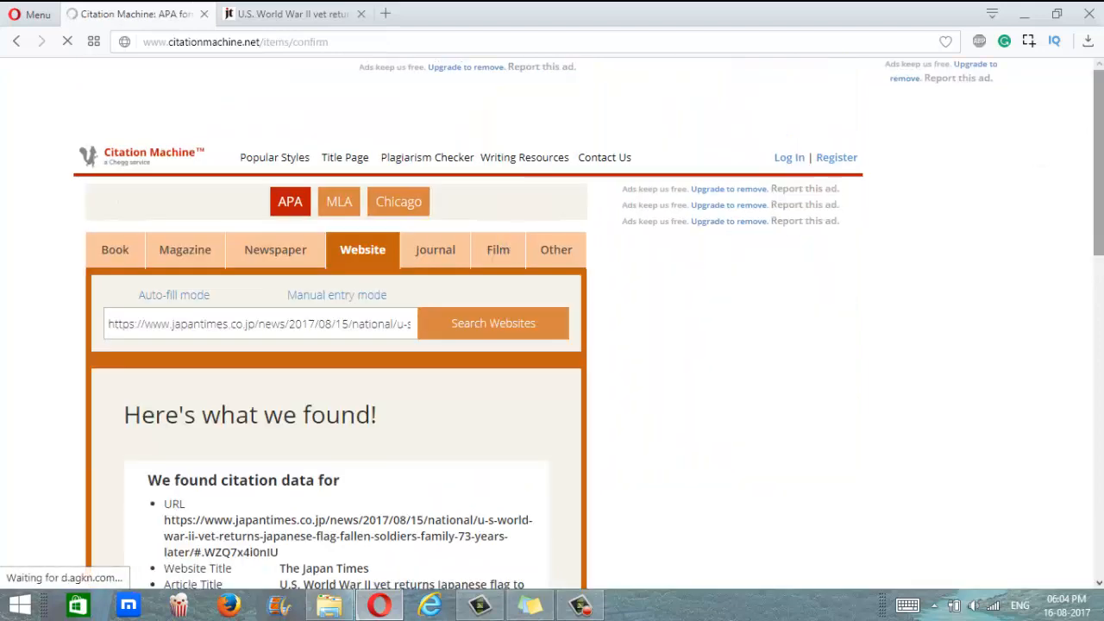
scroll(down, 3)
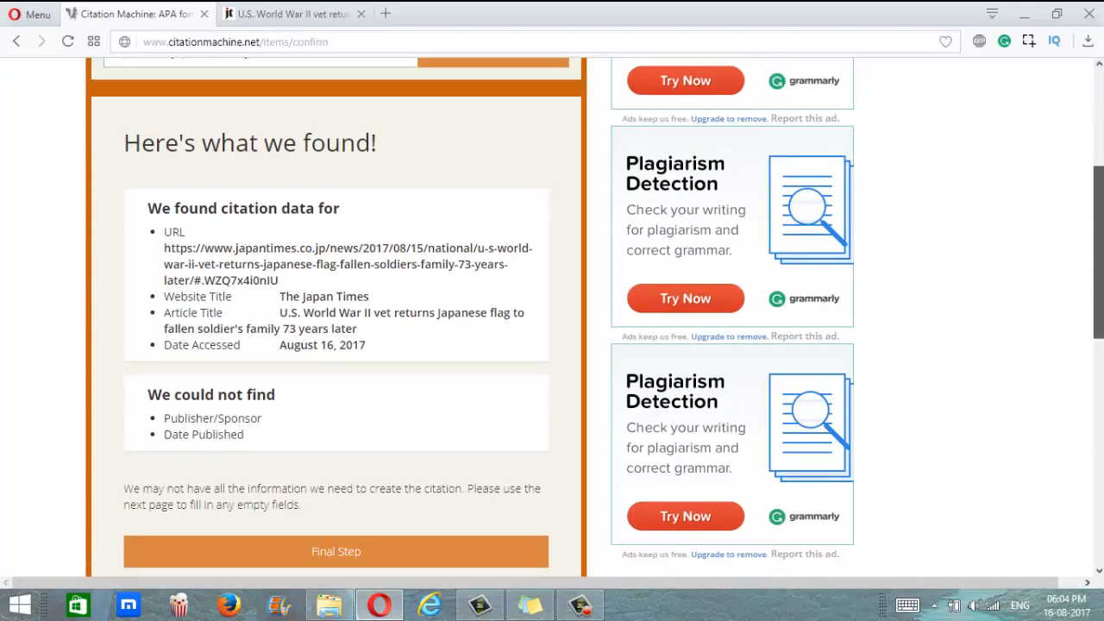
Continue past 'Here's what we found' to the prefilled website form with title, URL and access date.
click(336, 539)
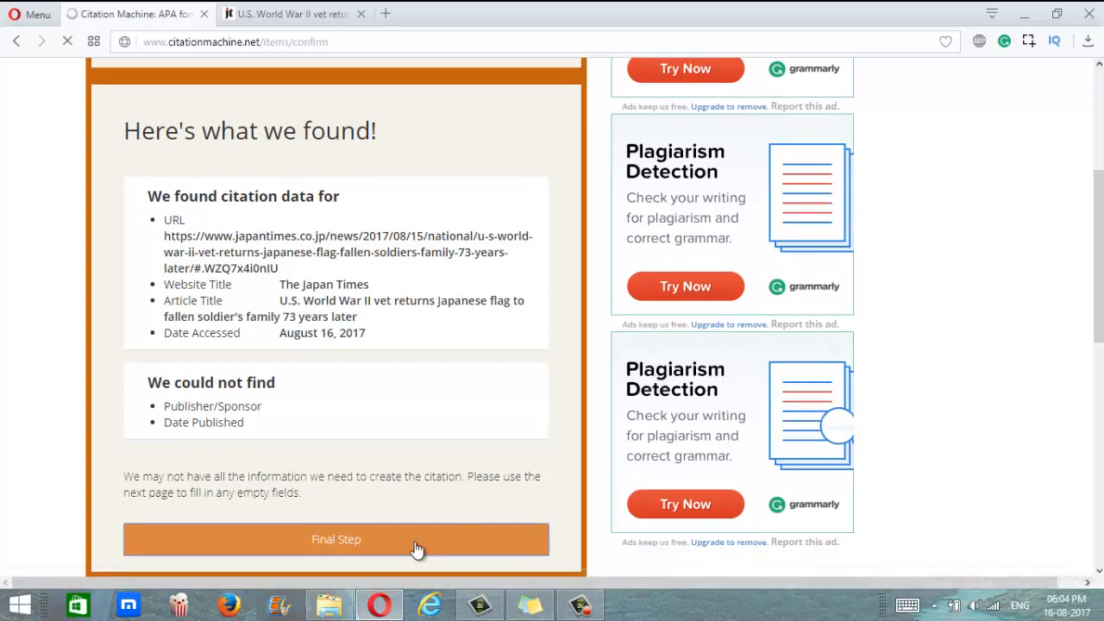
click(336, 539)
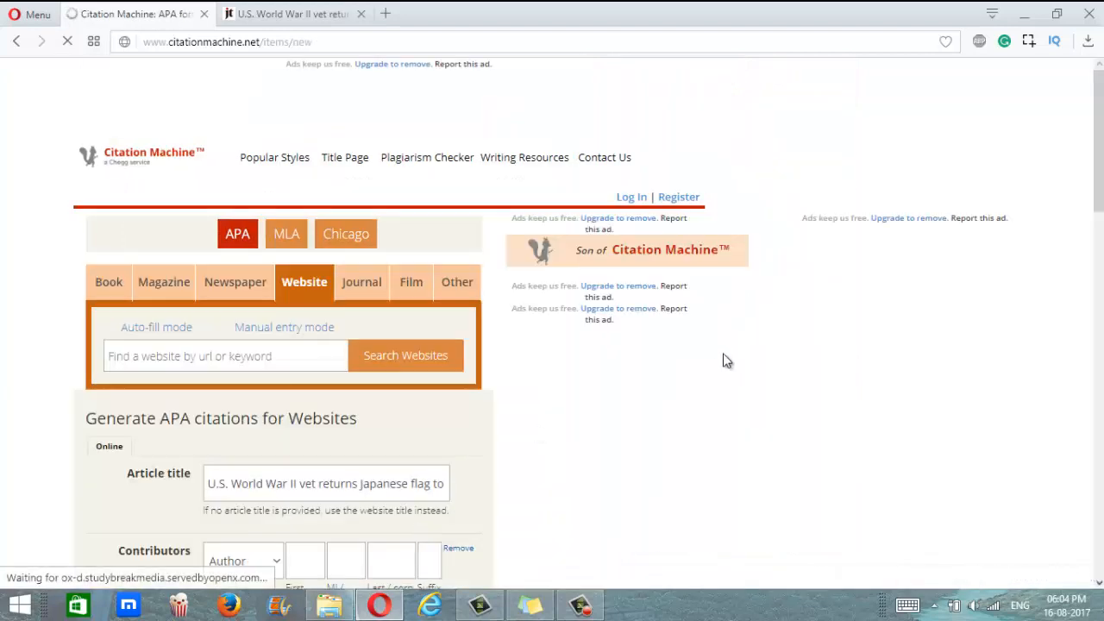
scroll(down, 3)
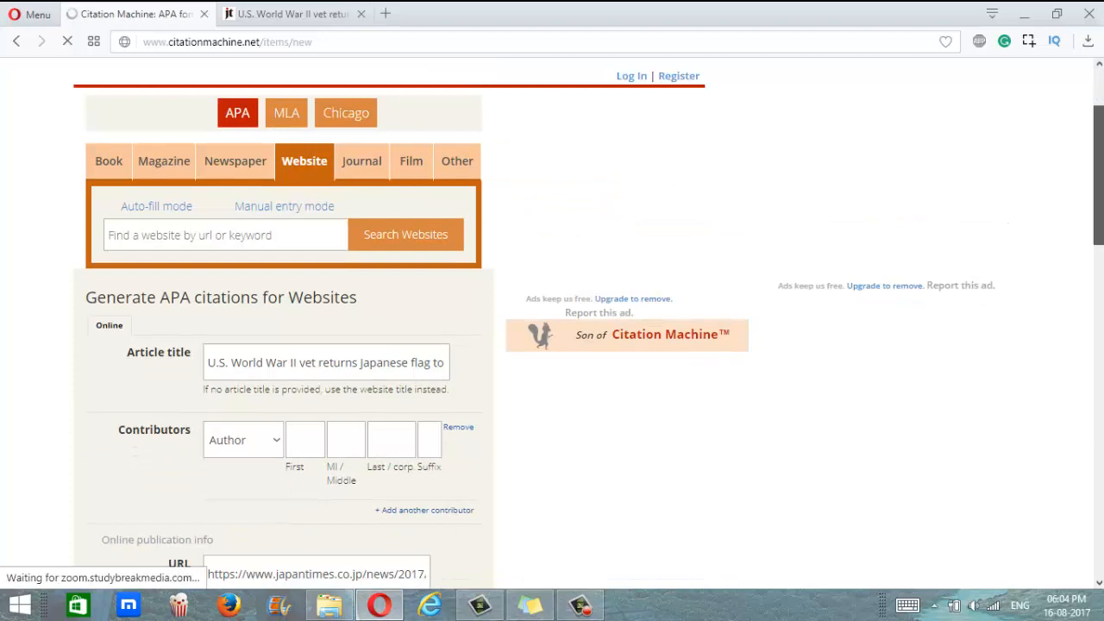
scroll(down, 3)
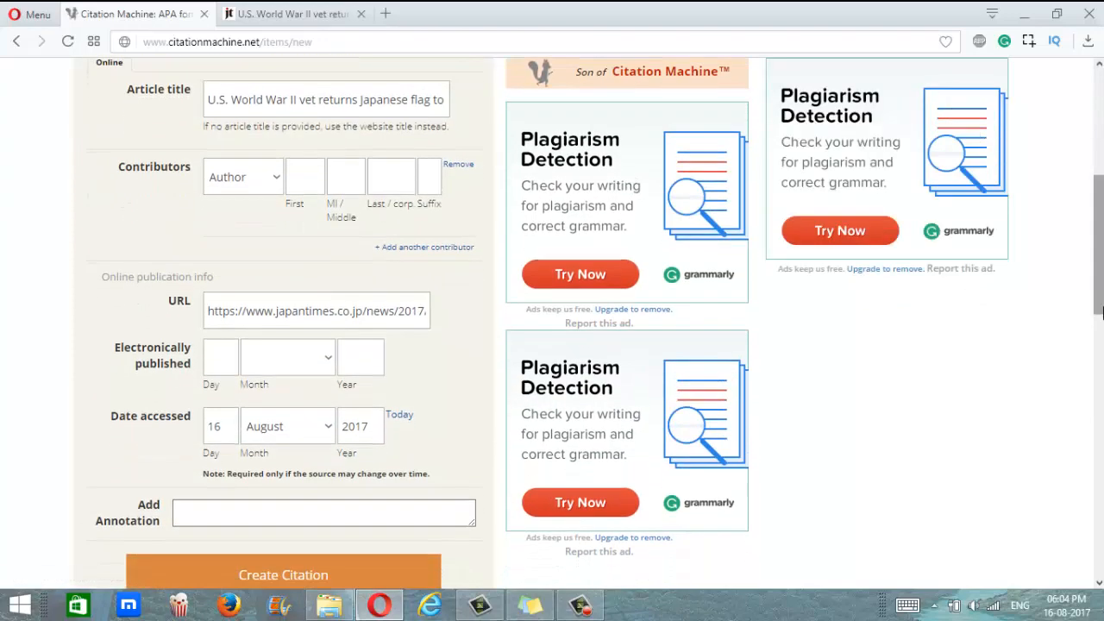
scroll(down, 3)
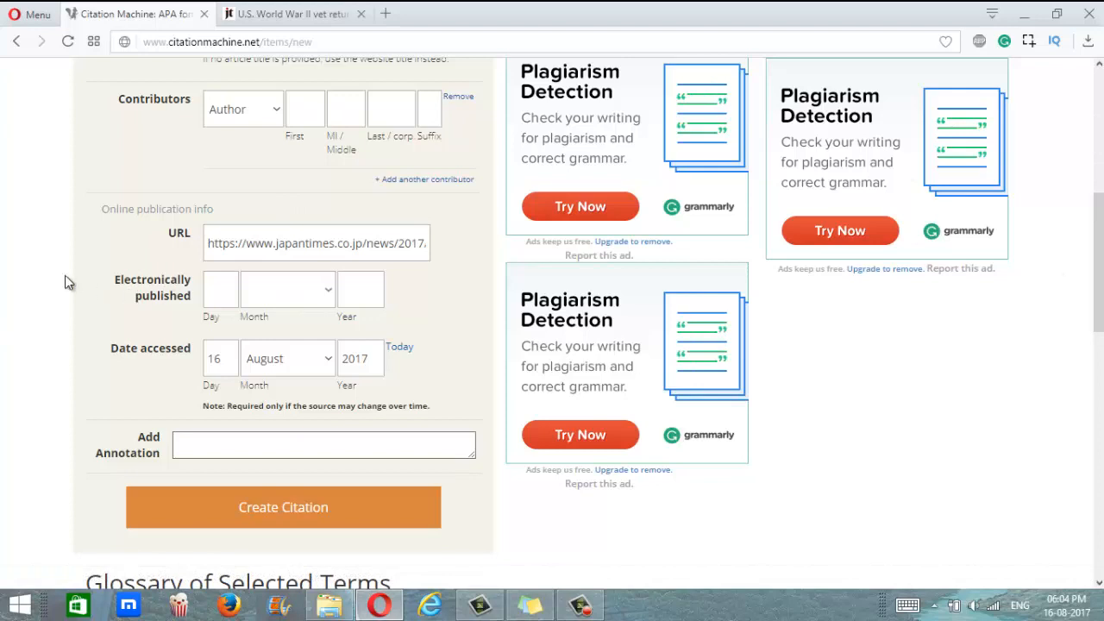
mouse_move(244, 298)
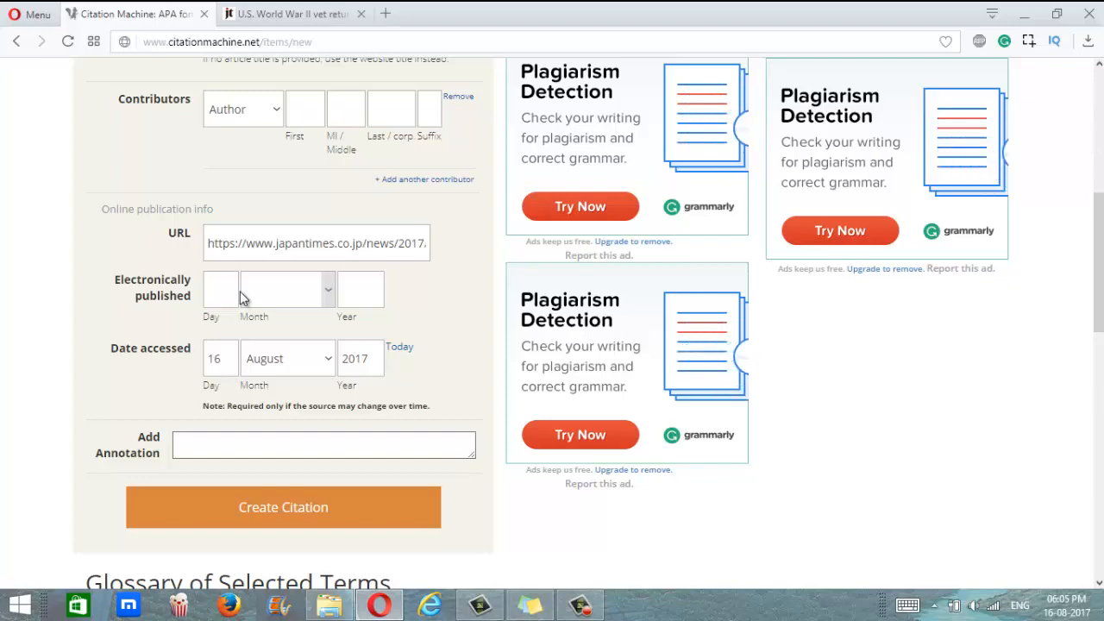
Check the Japan Times article's AP byline and August 15, 2017 date, then return to Citation Machine.
click(289, 14)
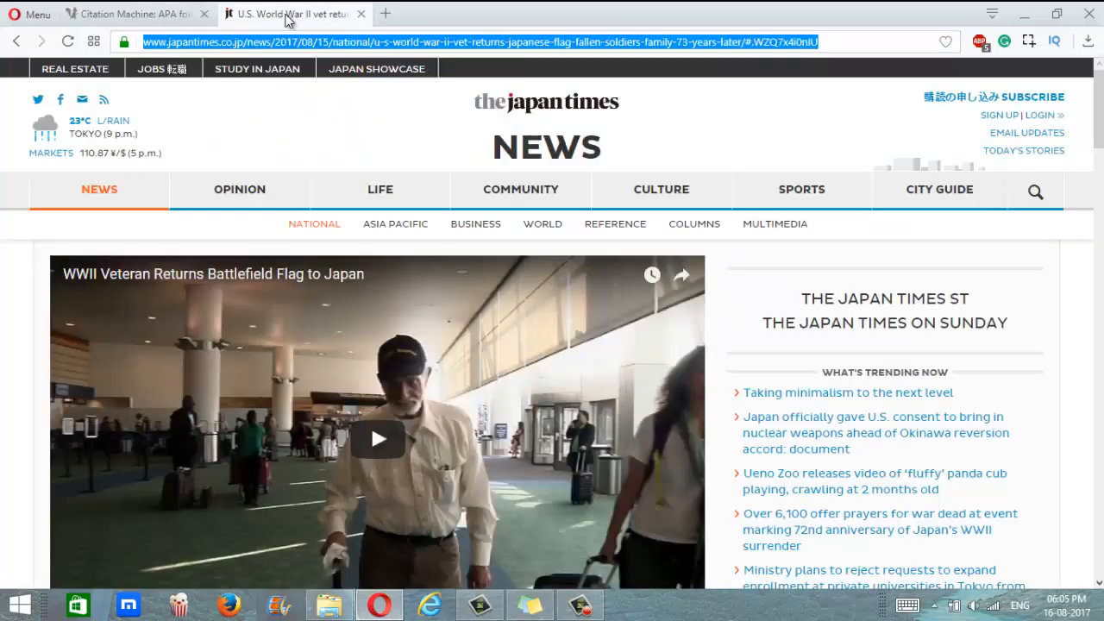
scroll(down, 3)
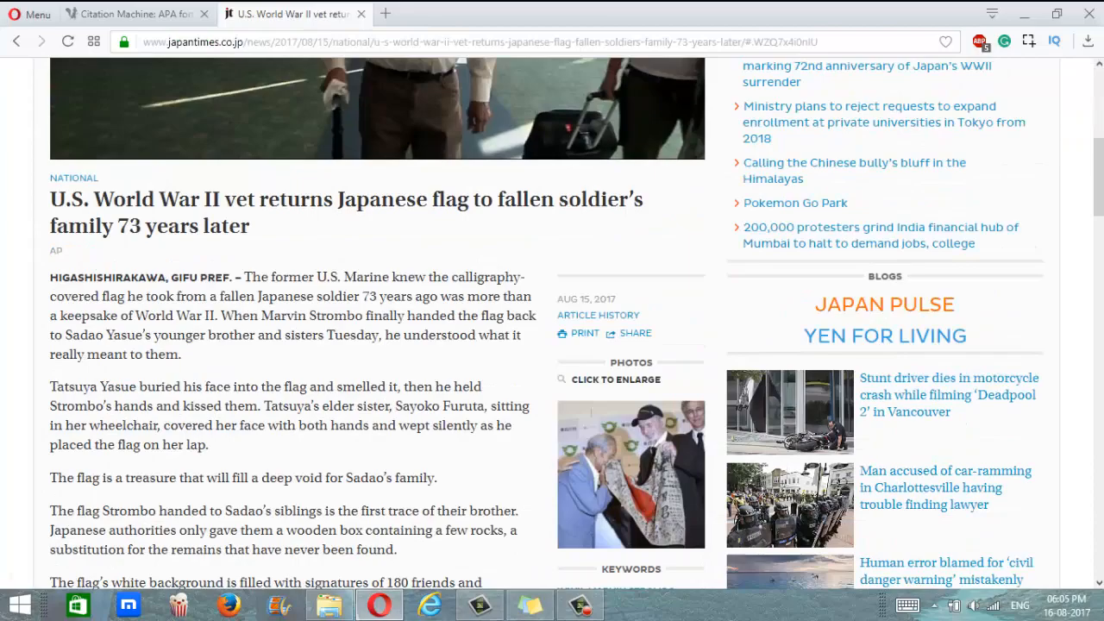
scroll(down, 3)
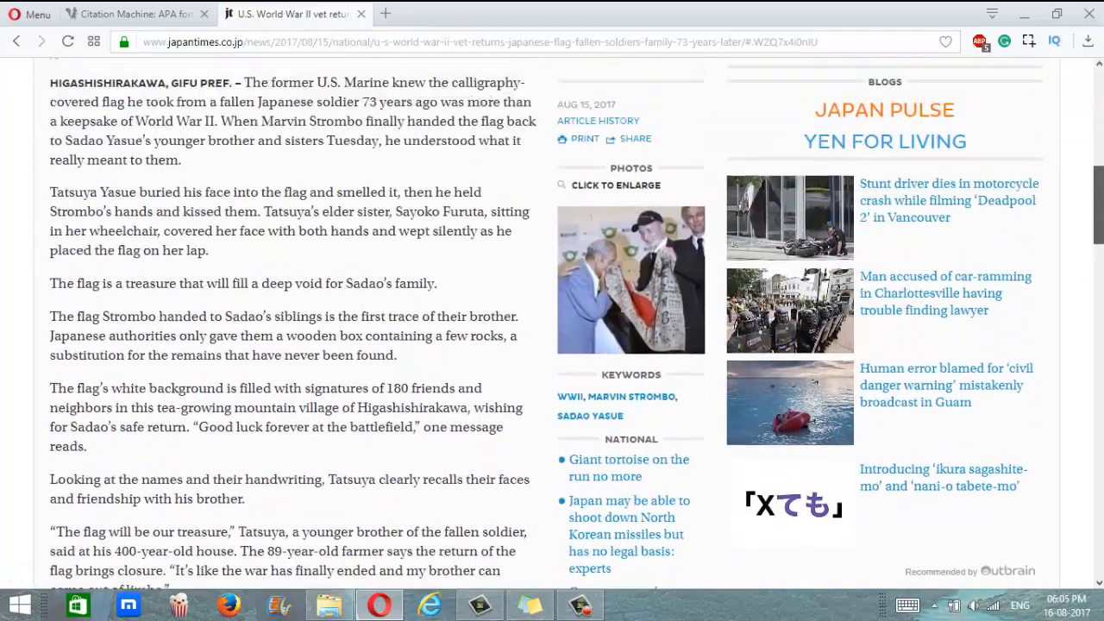
scroll(up, 3)
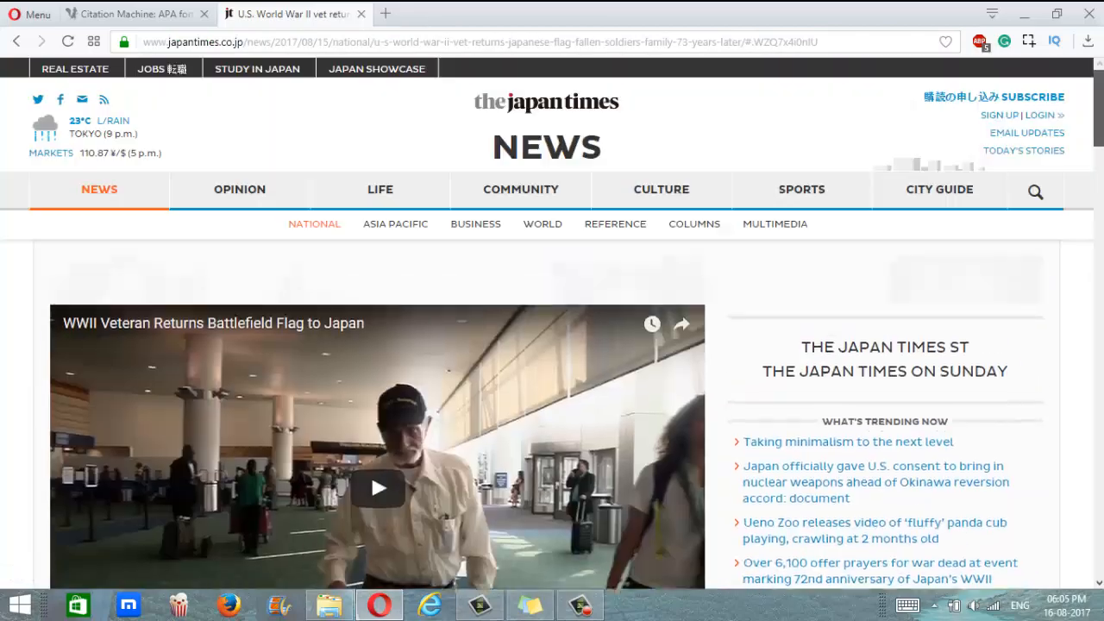
scroll(down, 3)
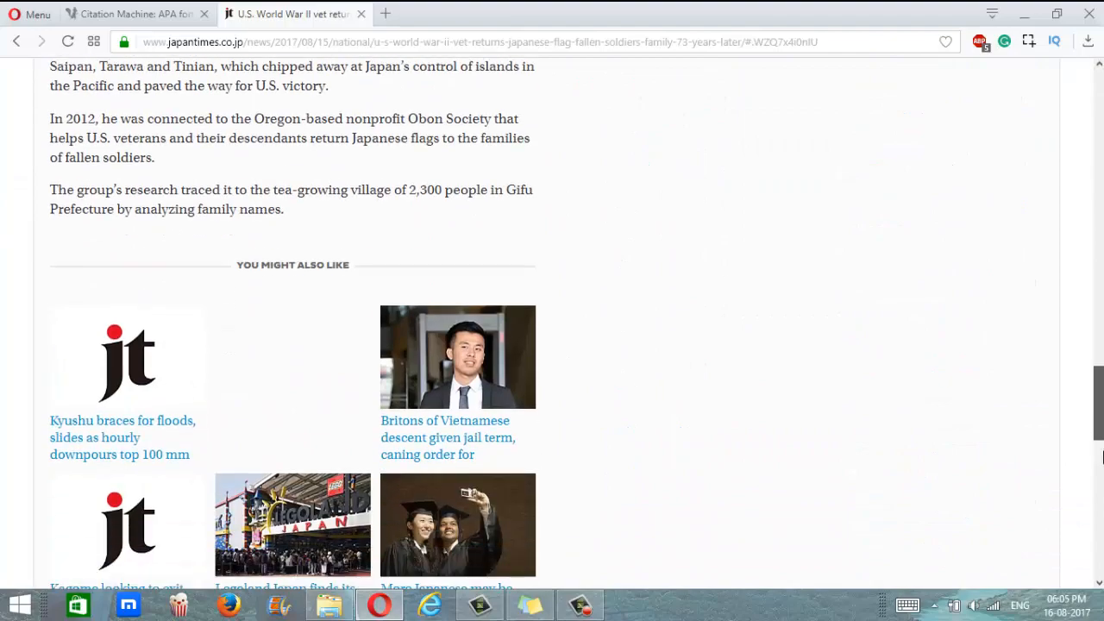
scroll(up, 3)
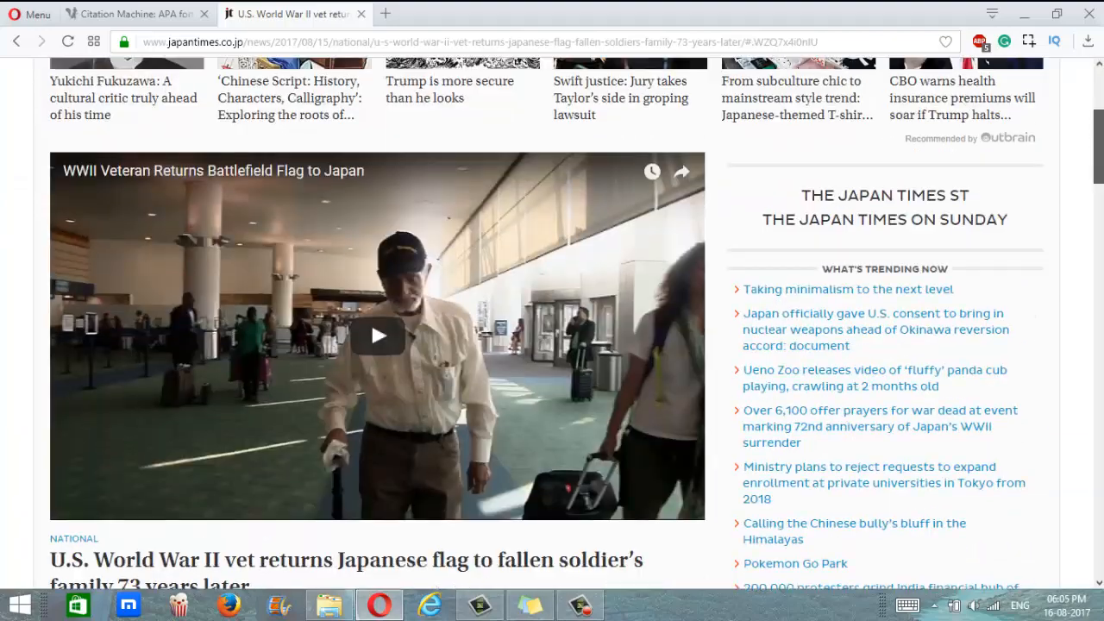
scroll(up, 3)
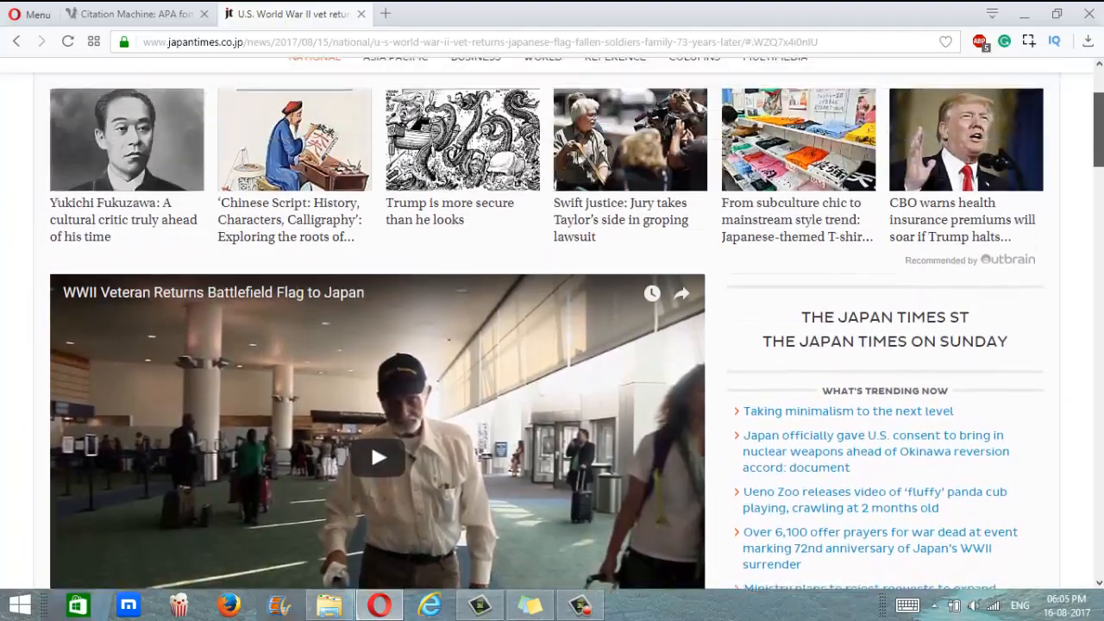
scroll(down, 3)
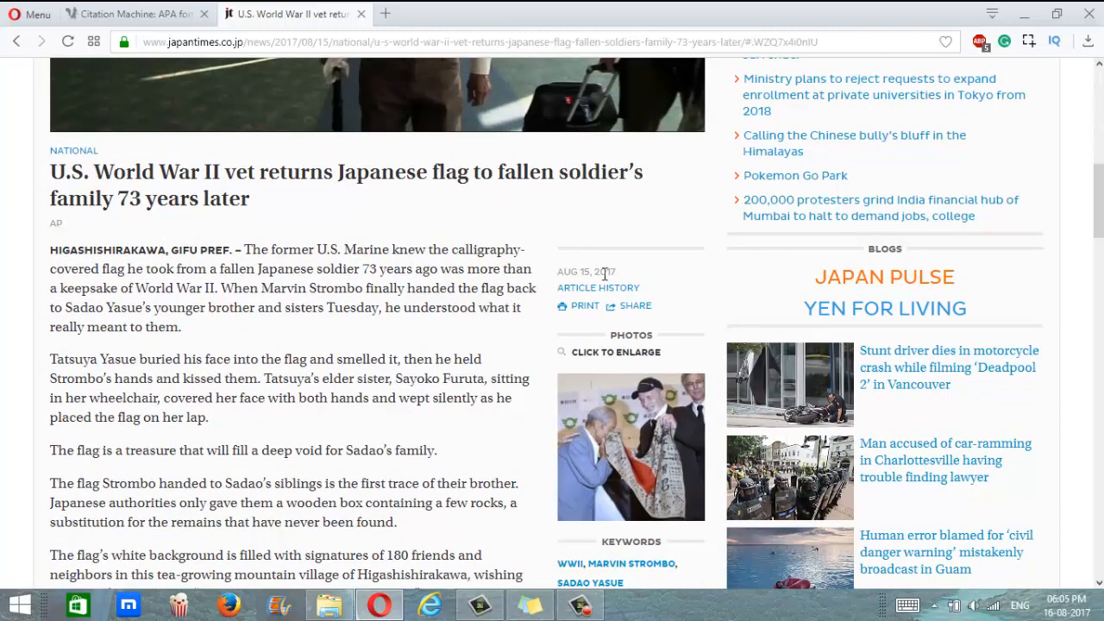
click(129, 13)
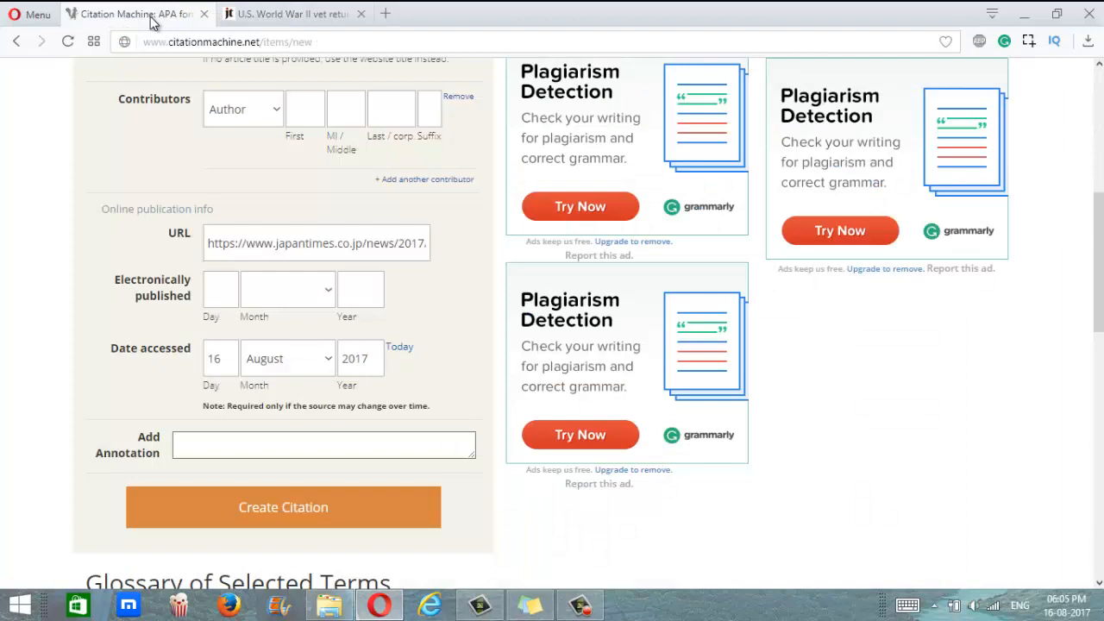
Enter 15 August 2017 as the electronic publication date and create the APA citation.
click(220, 288)
text(15)
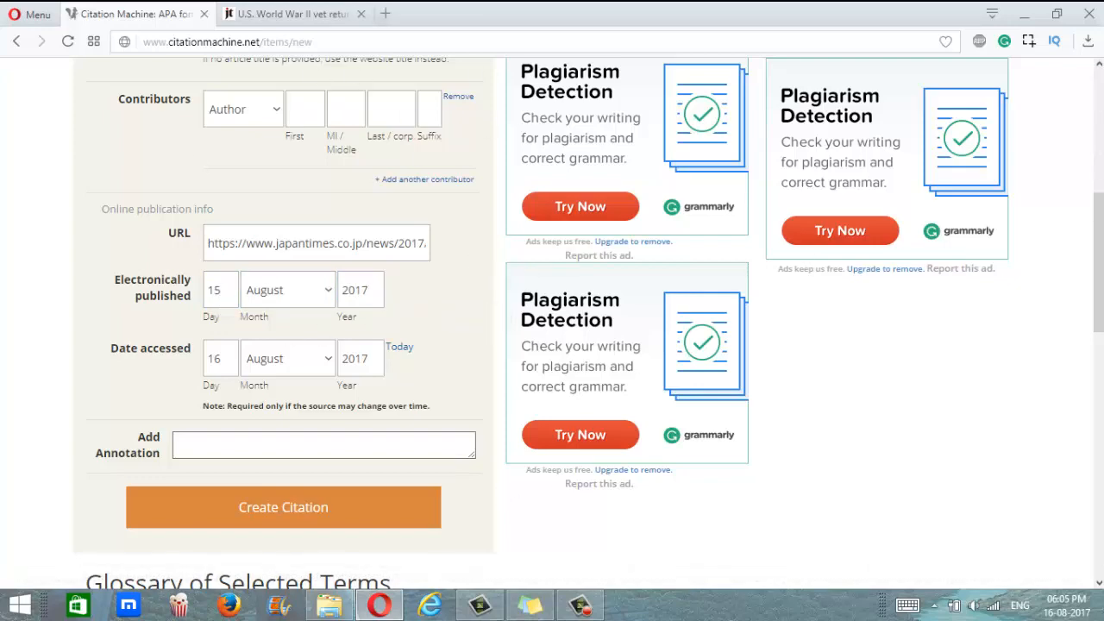
scroll(down, 3)
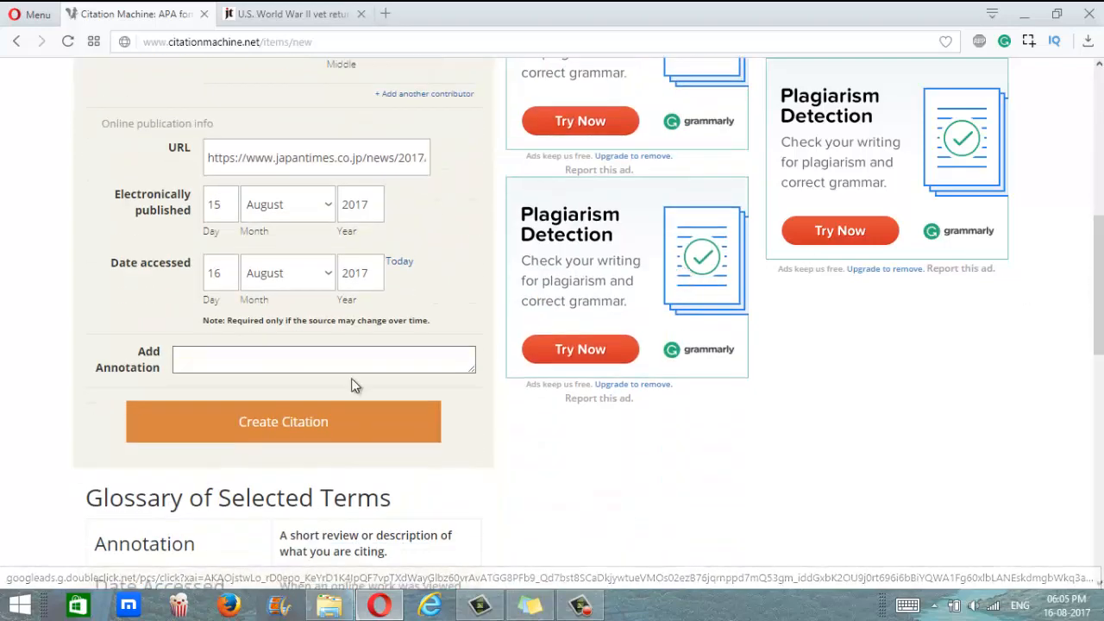
click(283, 422)
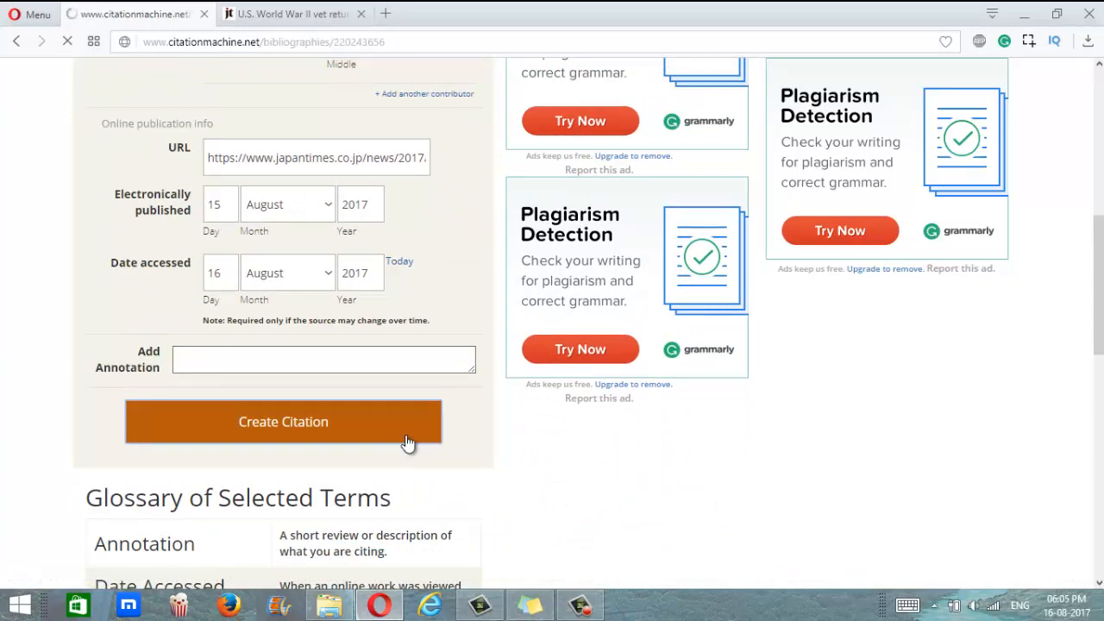
click(282, 422)
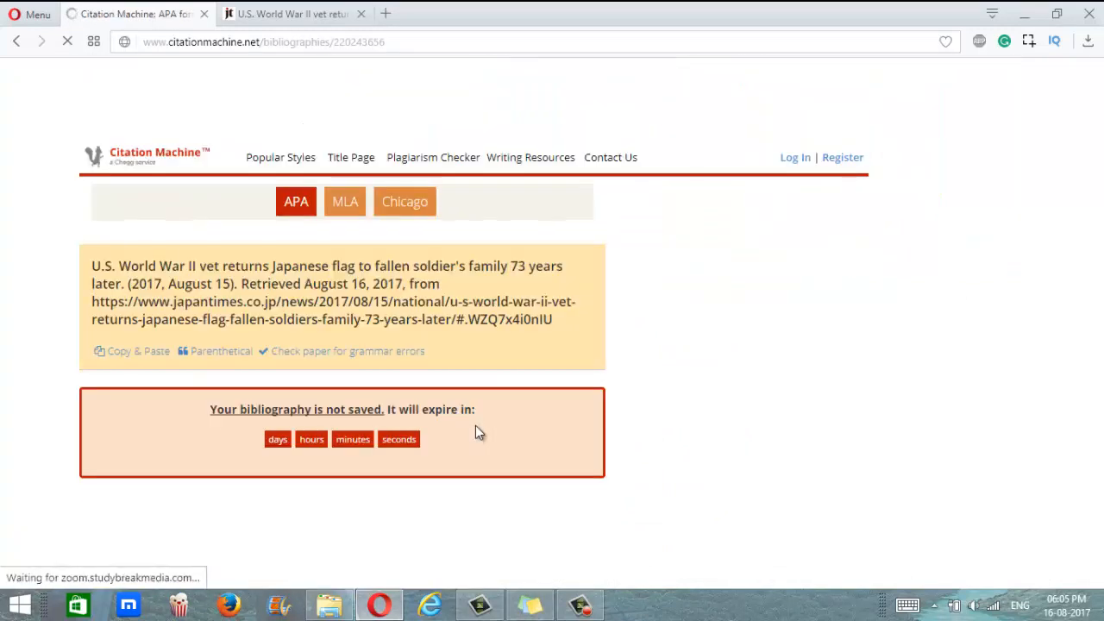